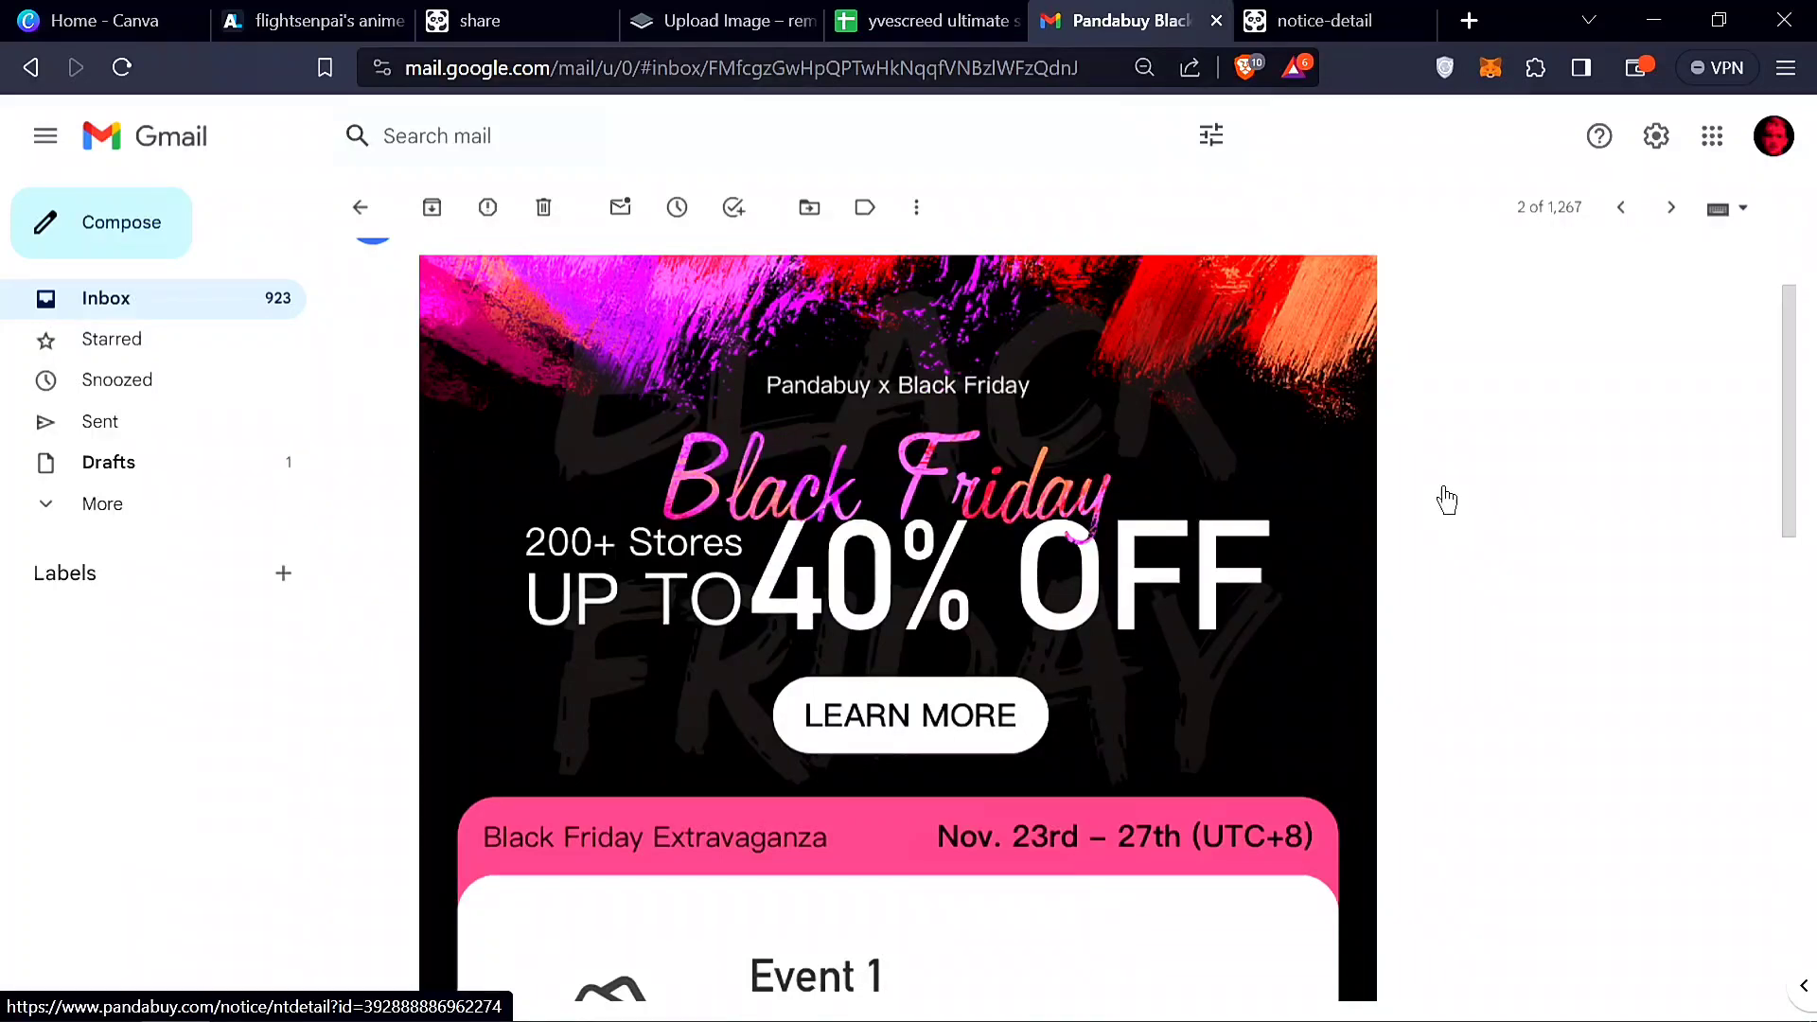
# Scroll through the Pandabuy Black Friday email to its Event 1–3 offers
pyautogui.scroll(3)
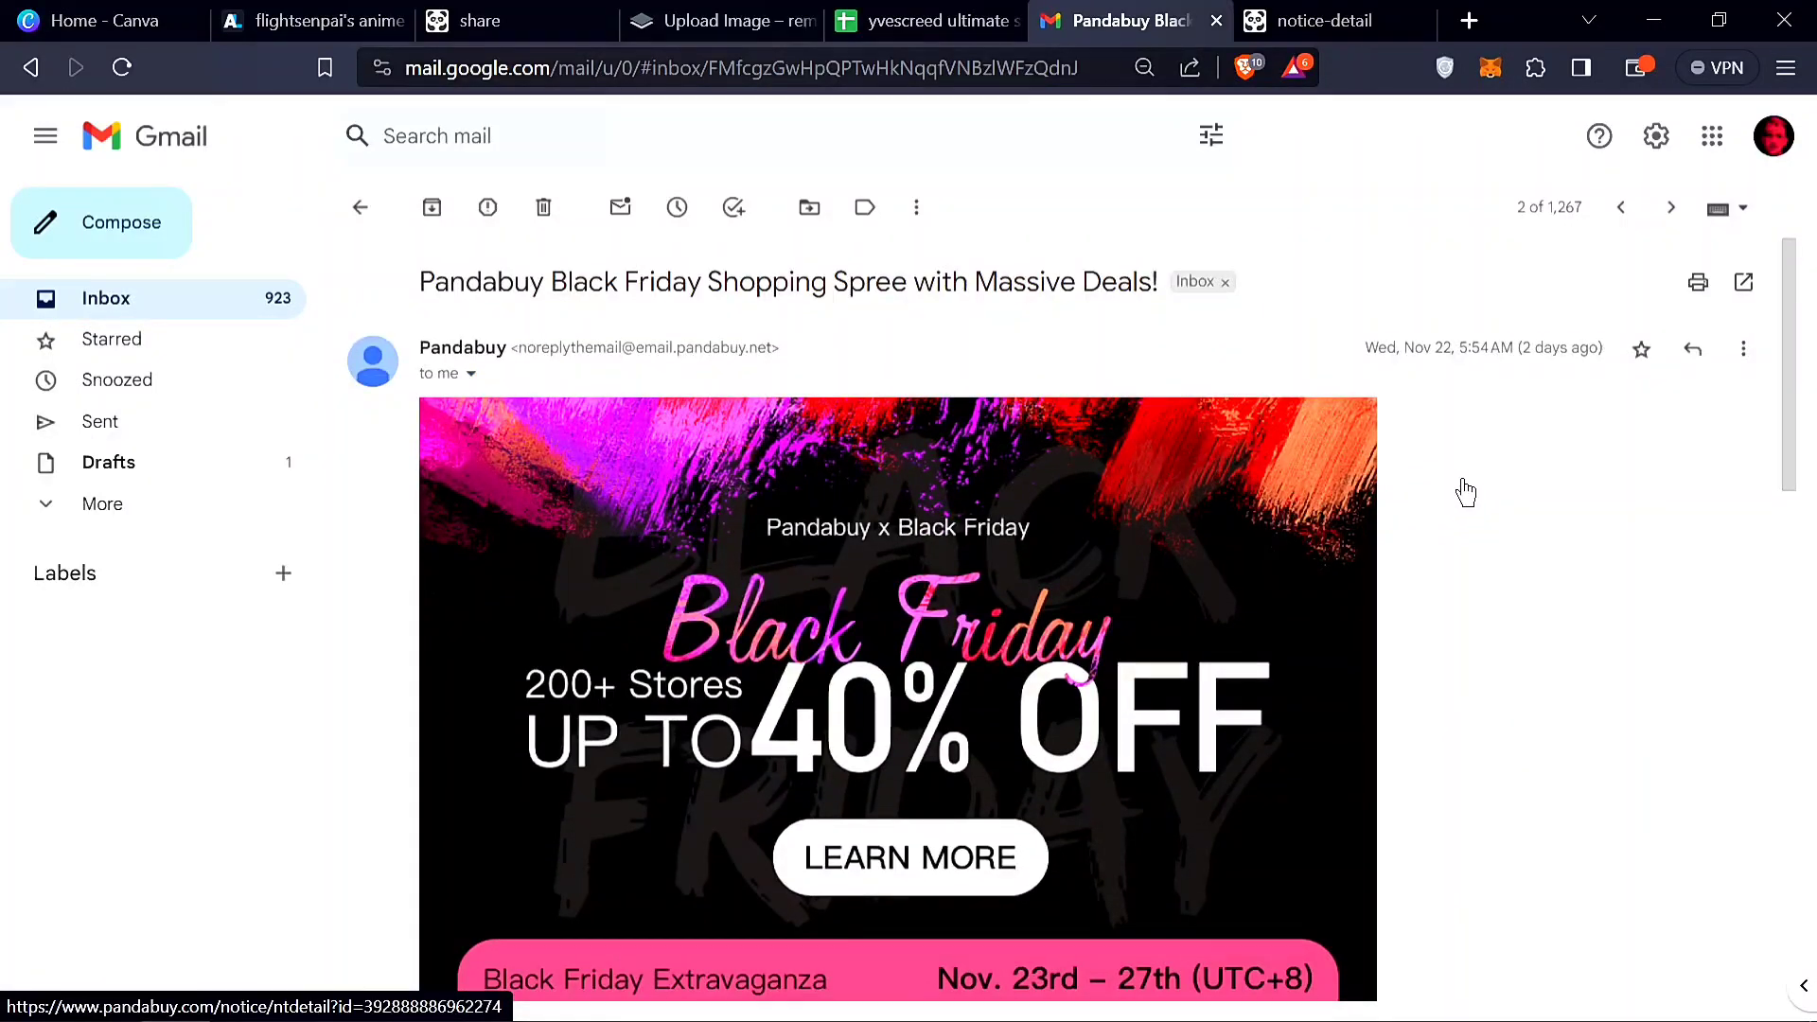
pyautogui.scroll(-3)
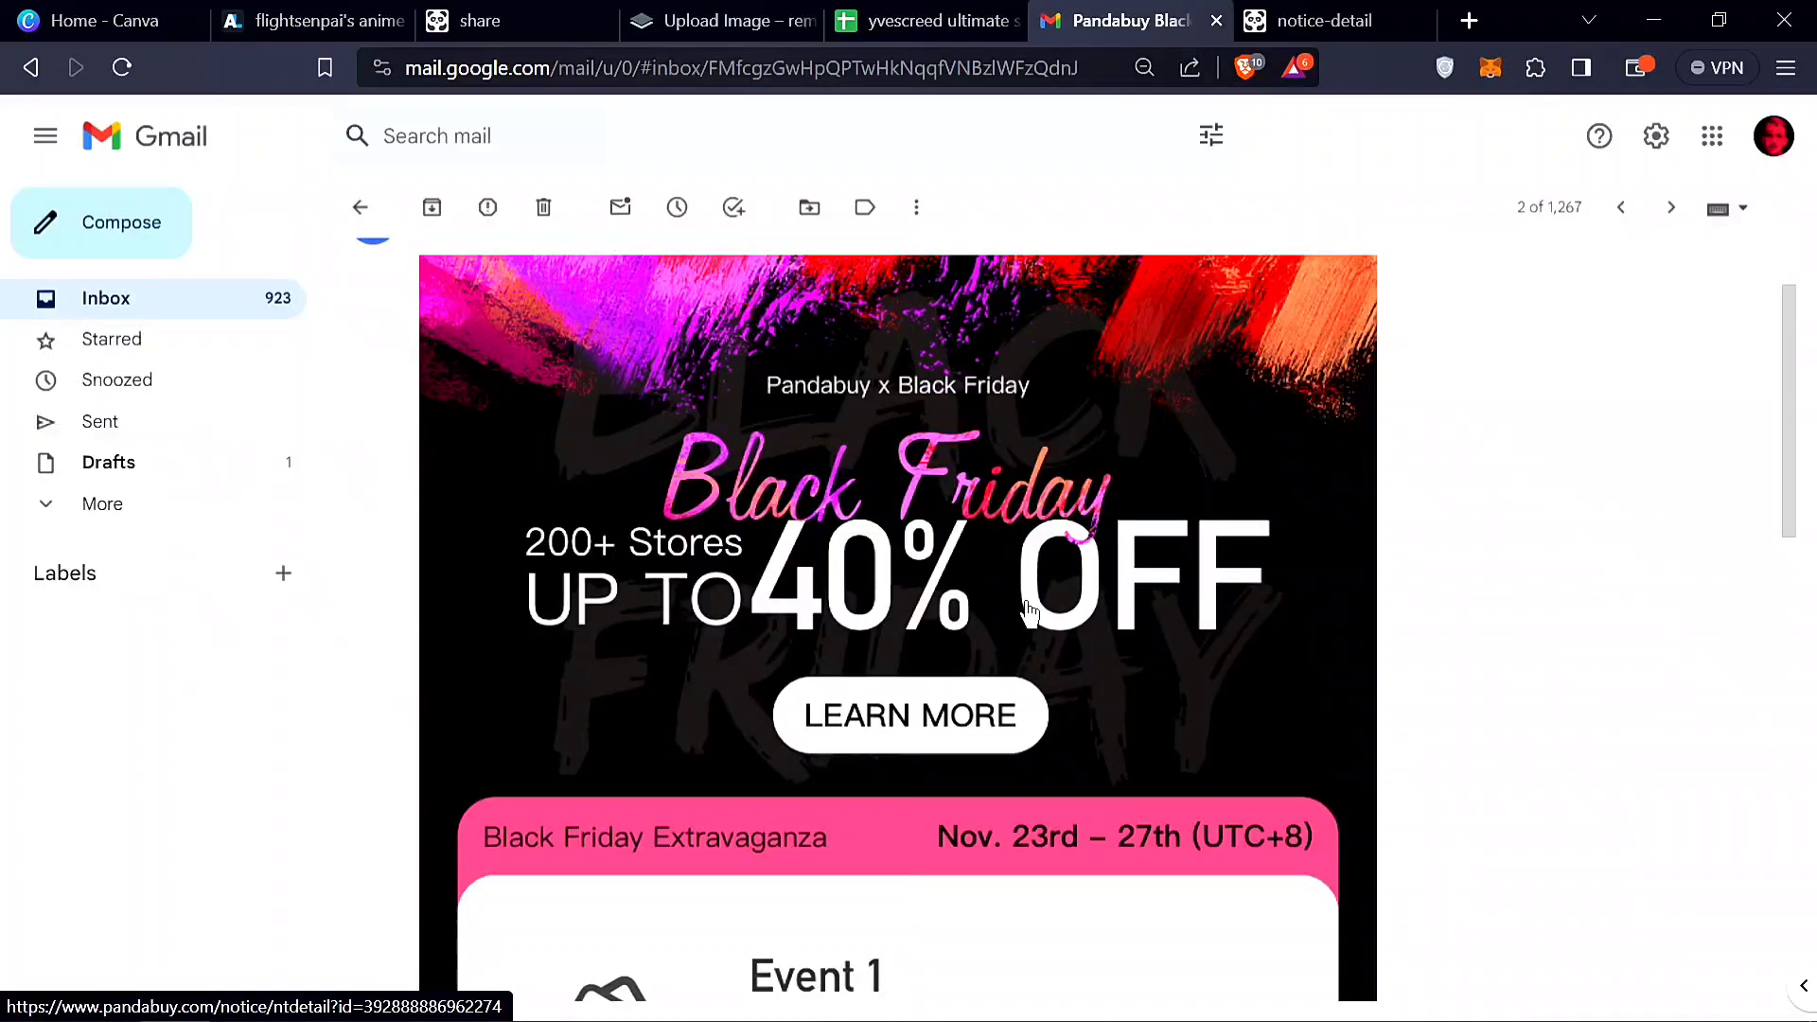
pyautogui.scroll(-3)
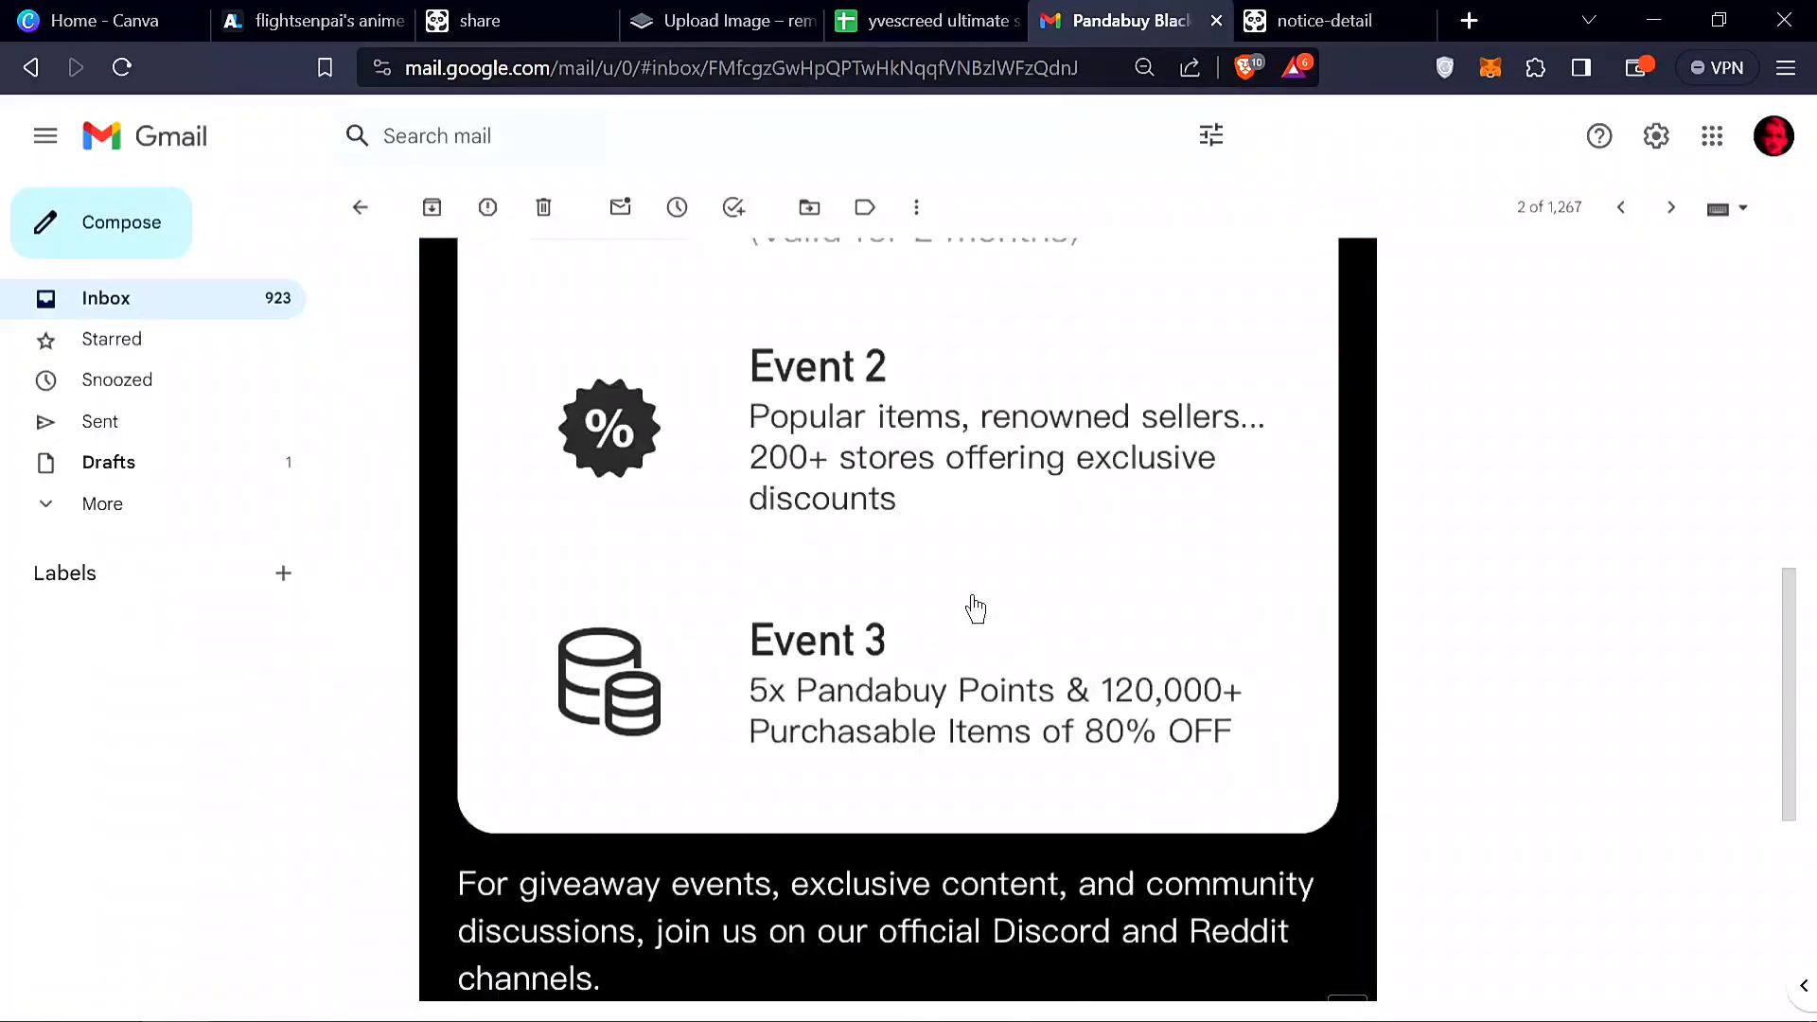
pyautogui.scroll(3)
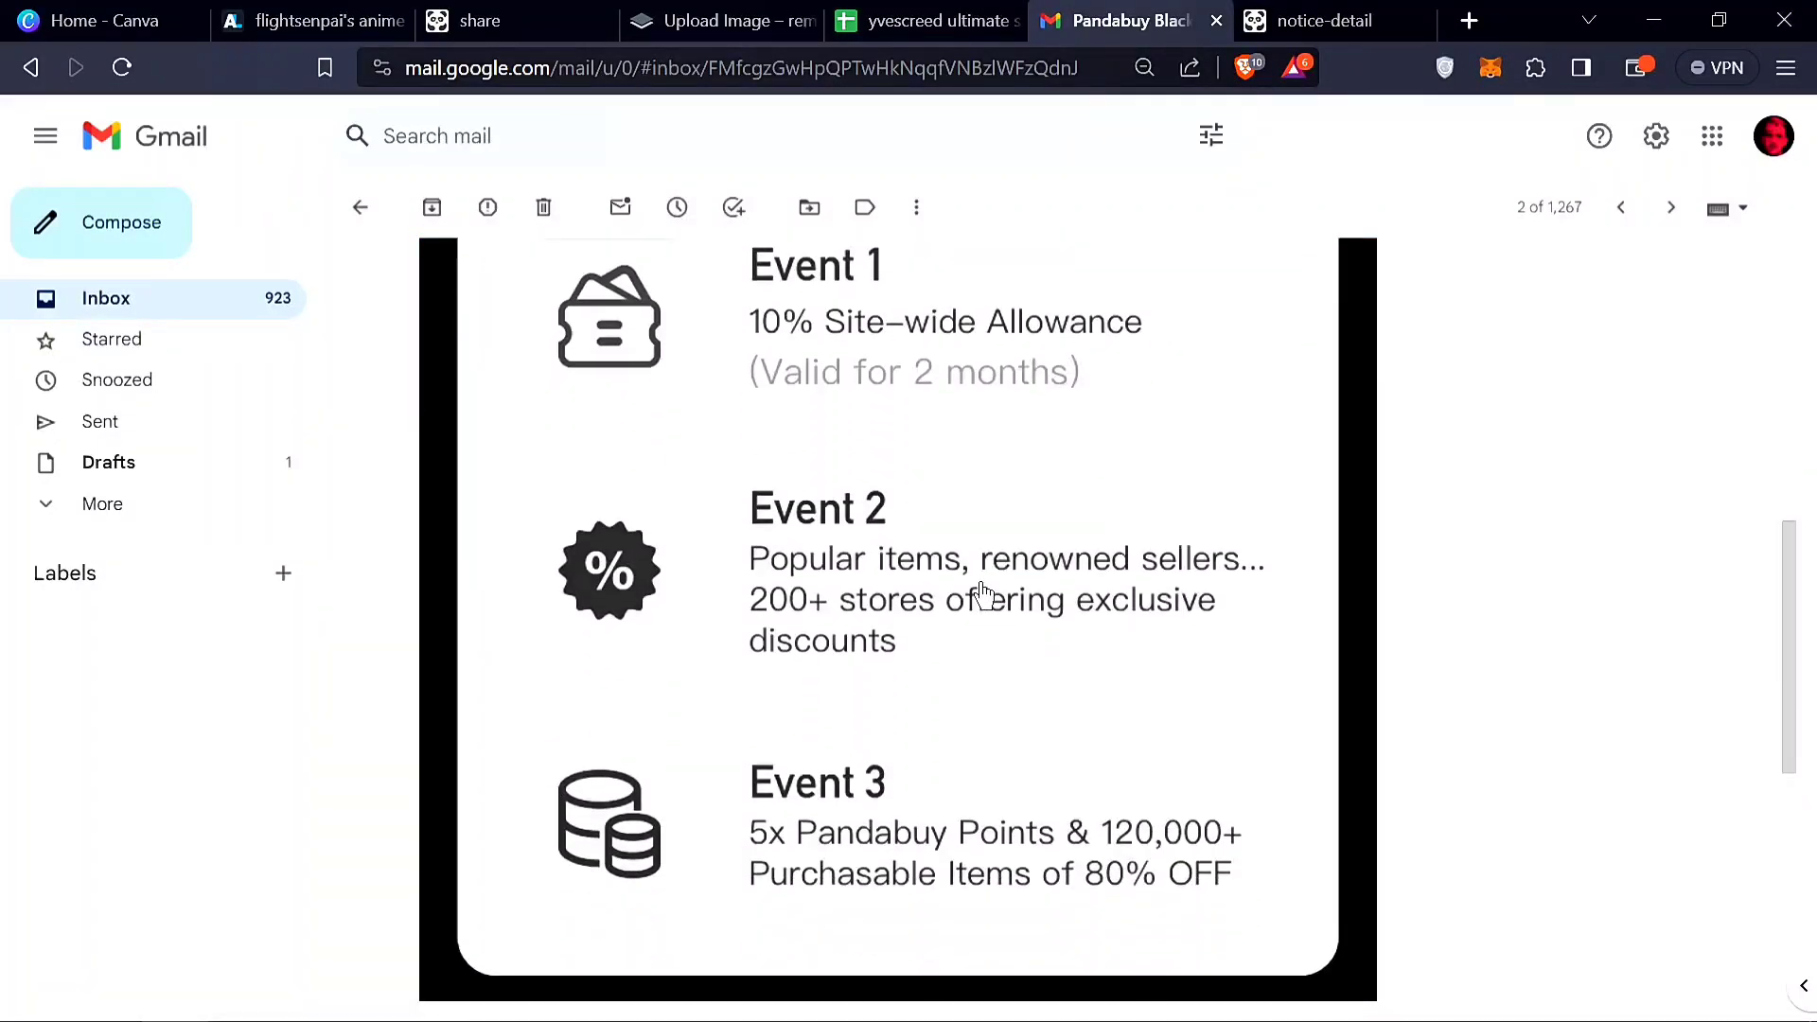
pyautogui.moveTo(950, 387)
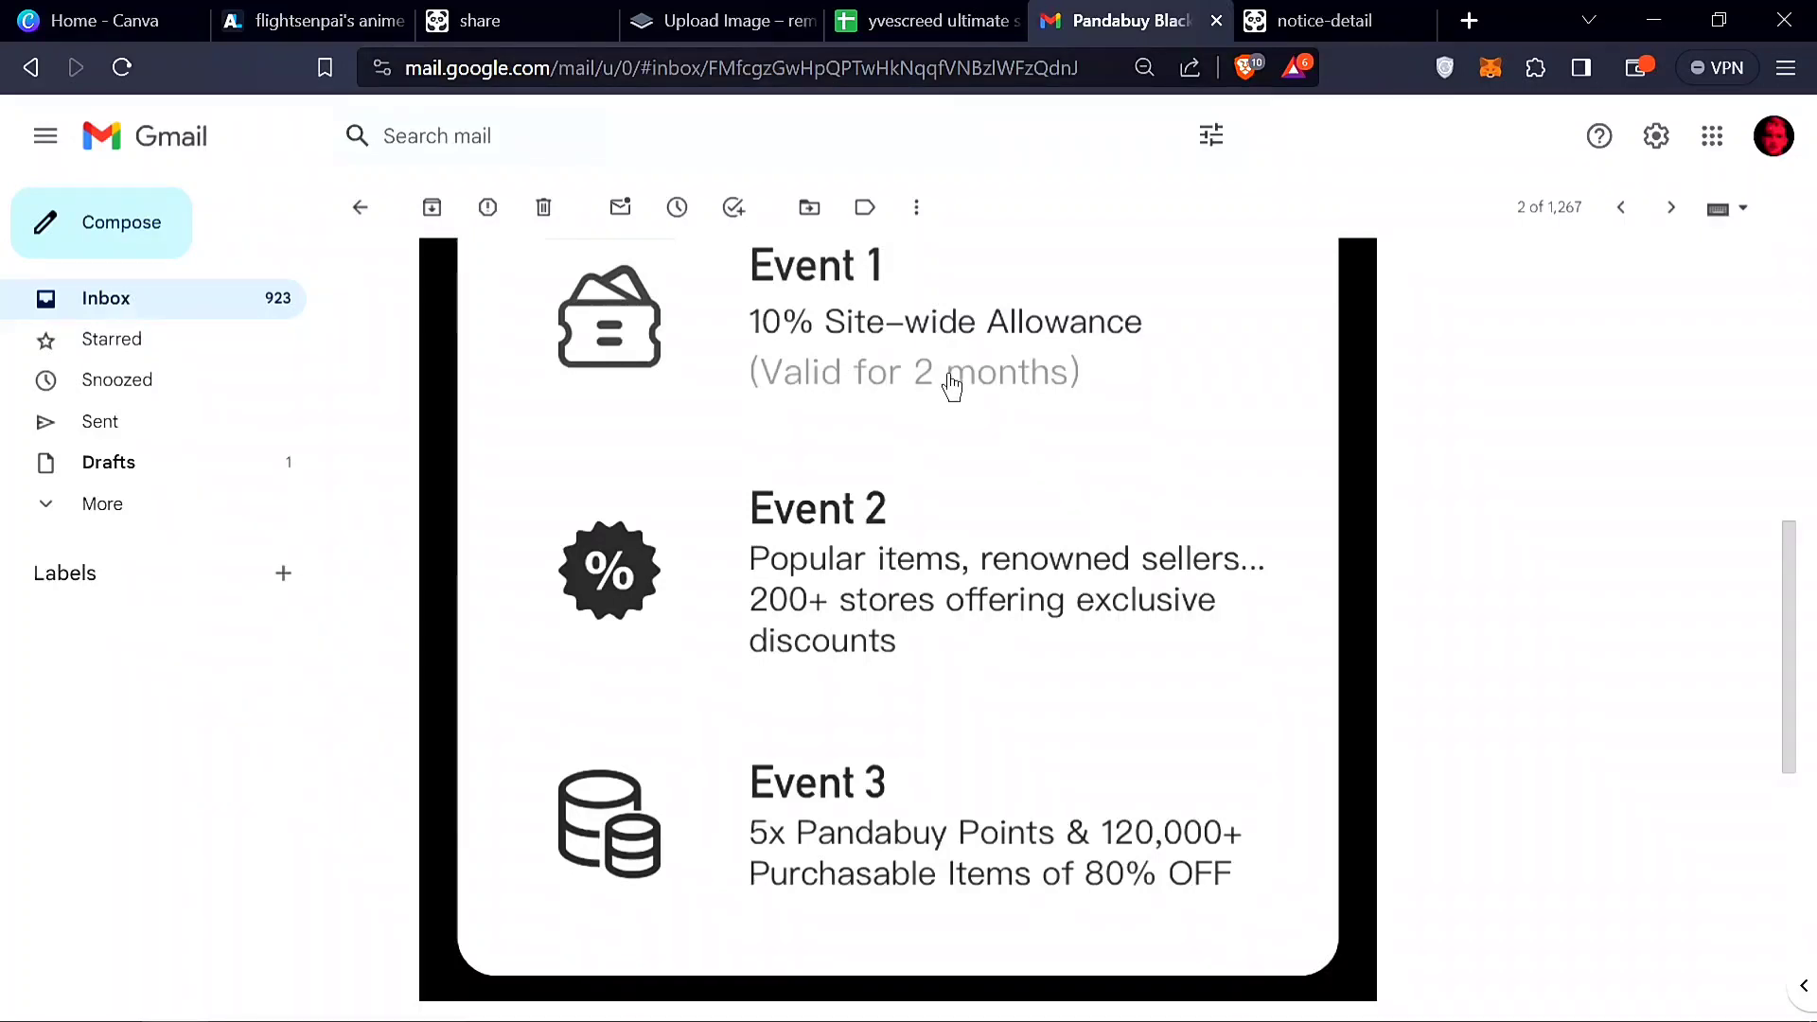
pyautogui.moveTo(1509, 523)
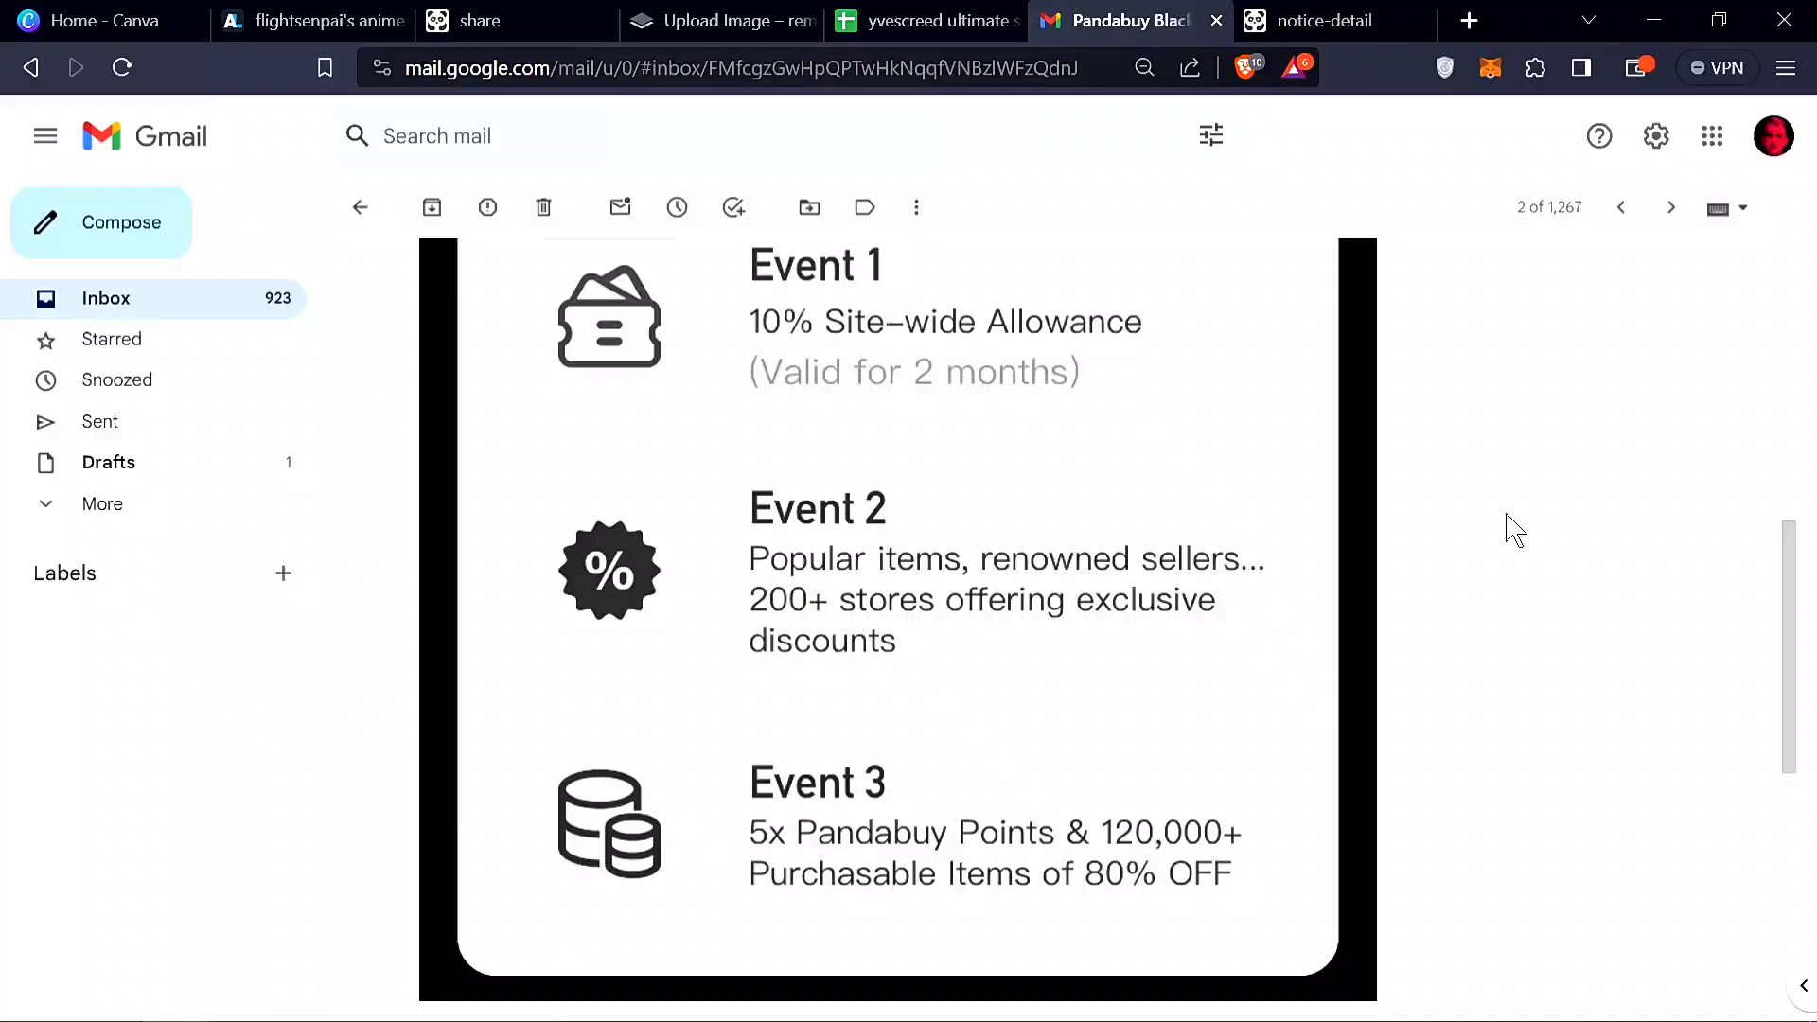
pyautogui.moveTo(1356, 455)
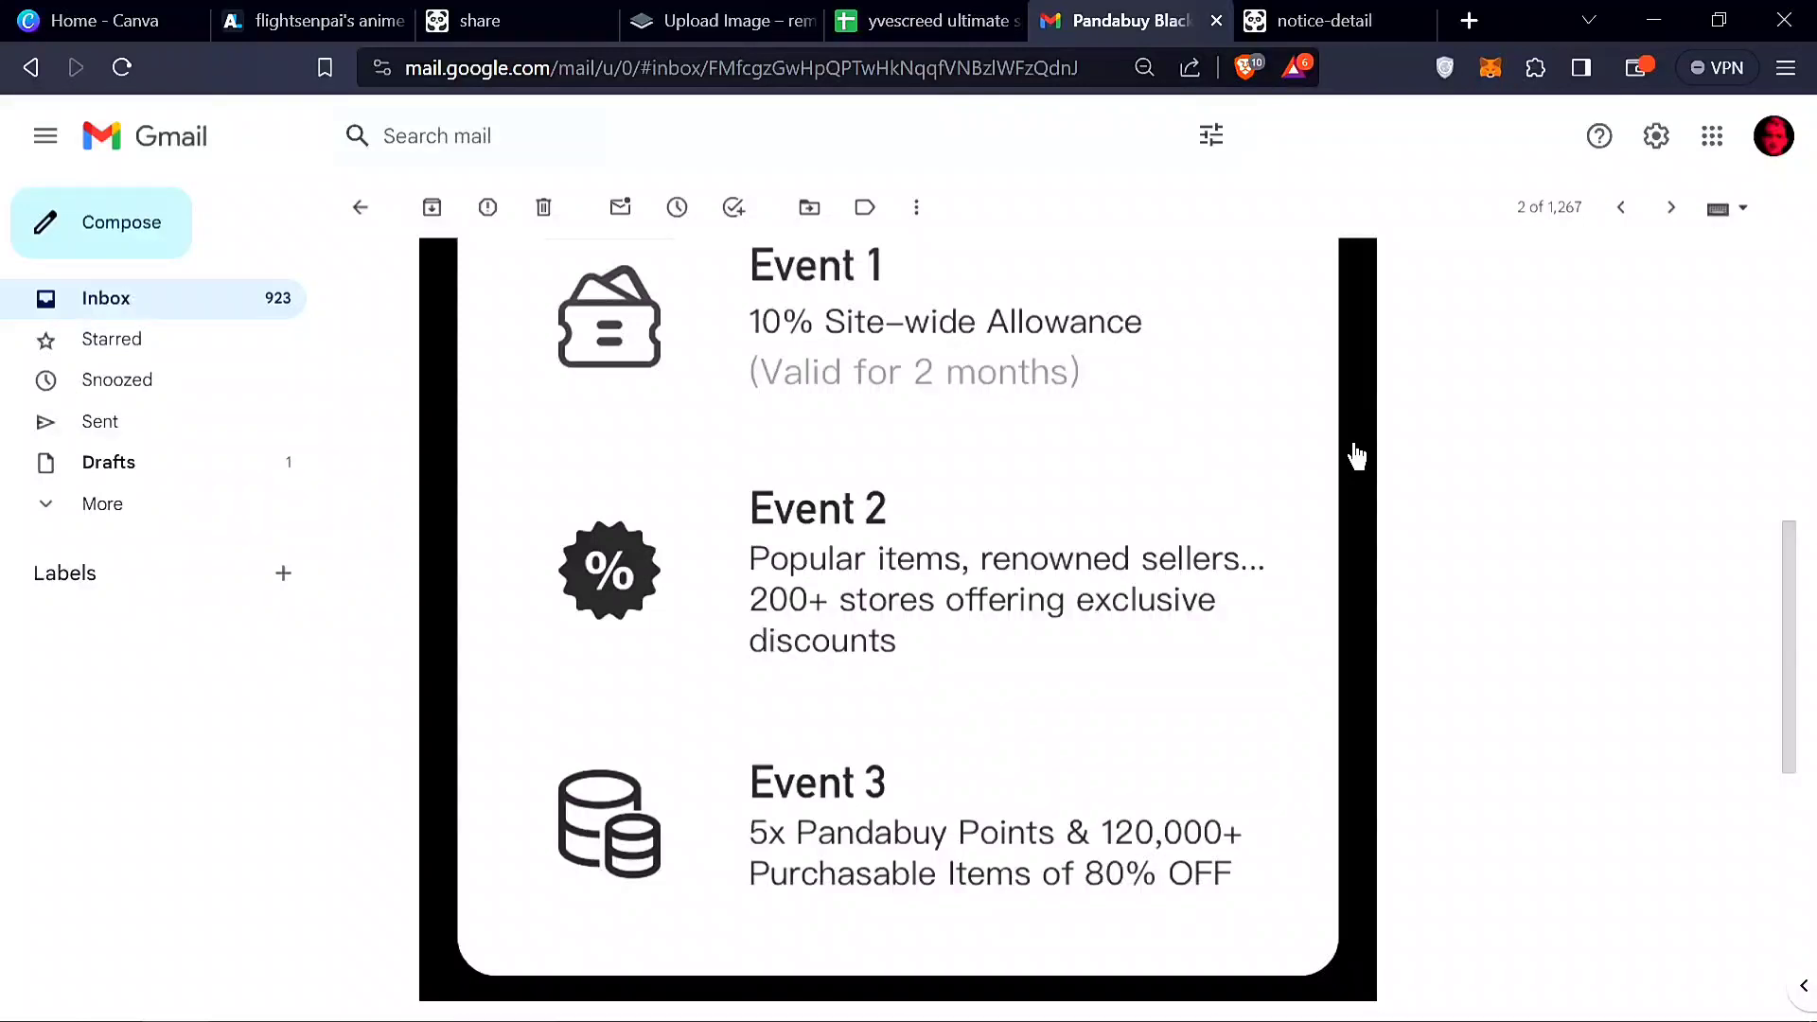
pyautogui.moveTo(935, 730)
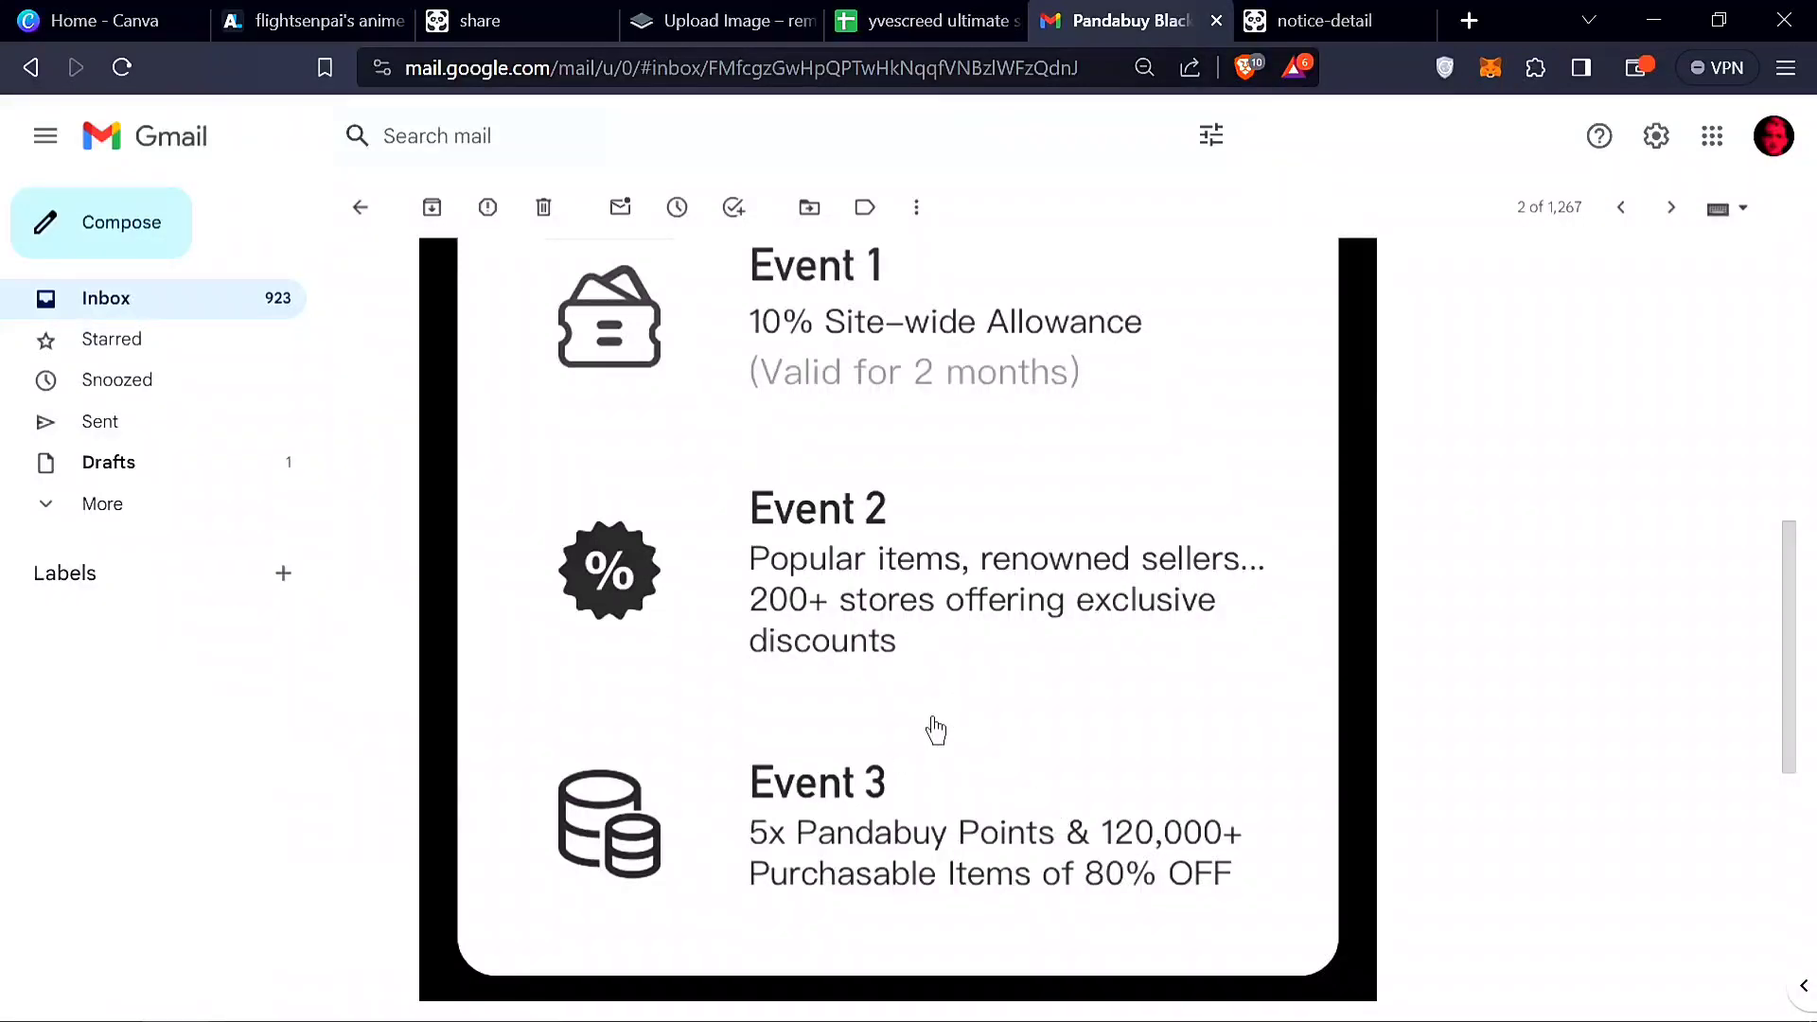
pyautogui.moveTo(809, 582)
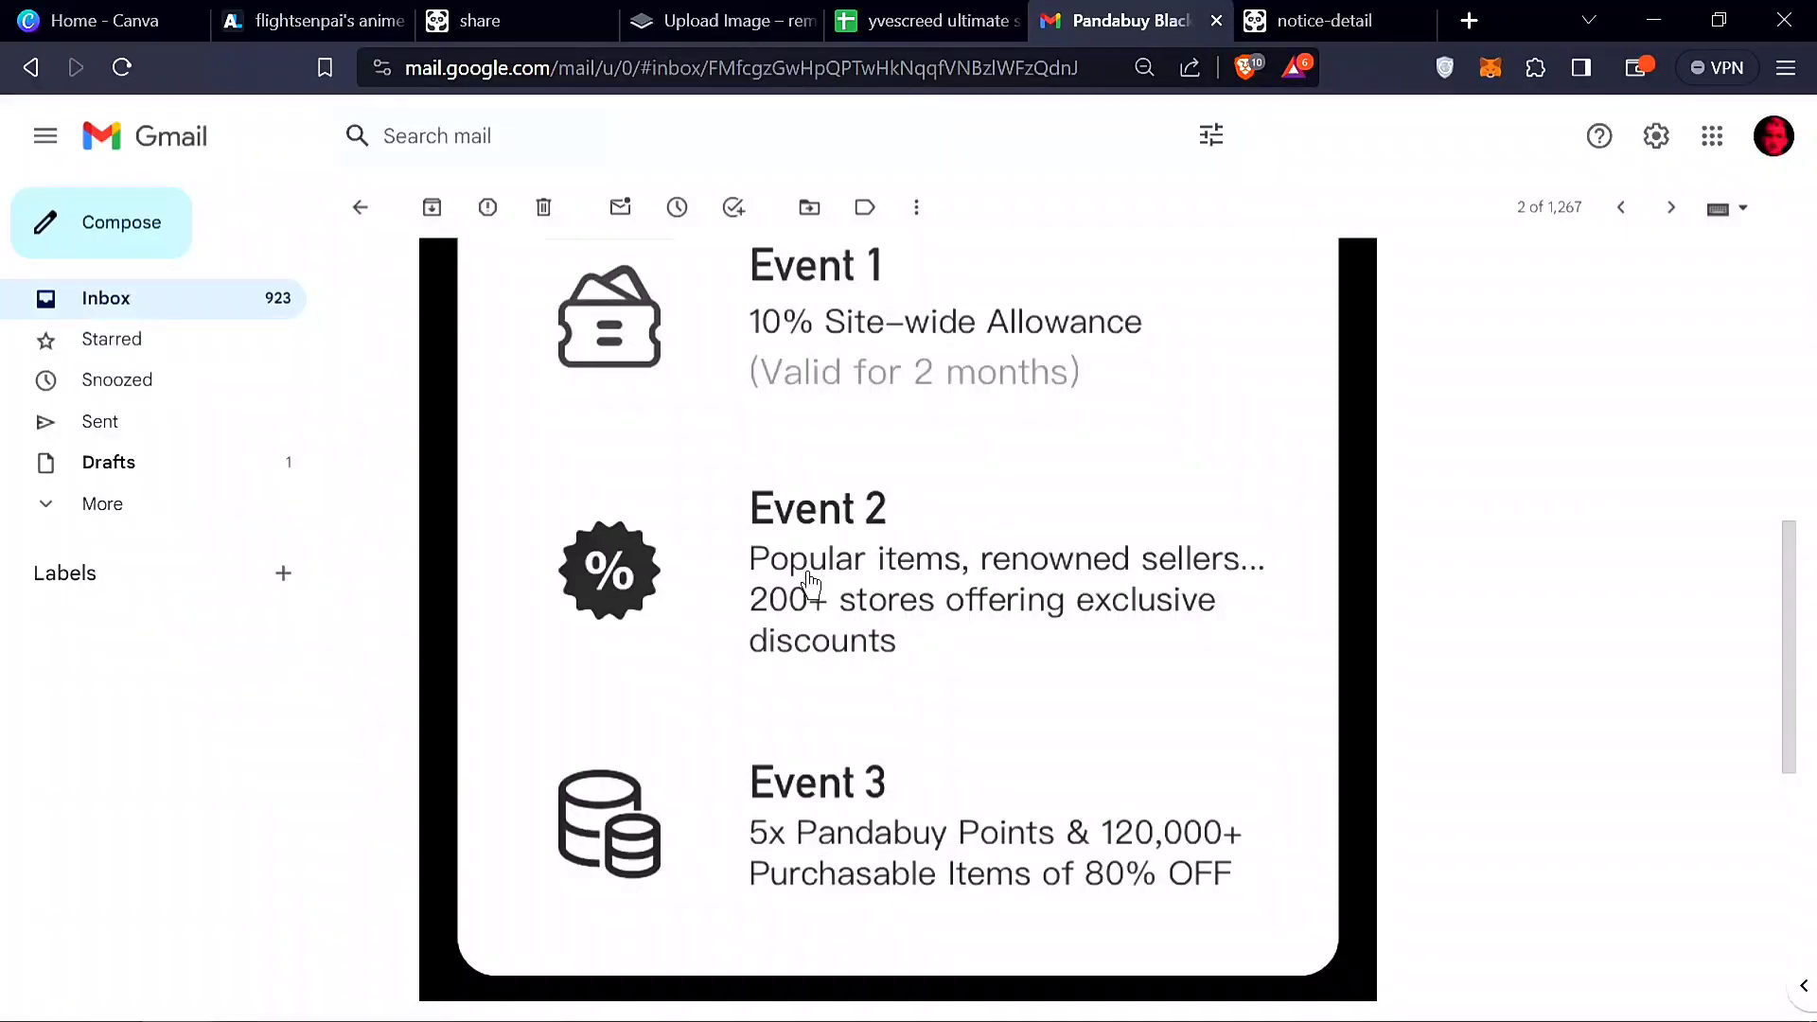
pyautogui.moveTo(995, 666)
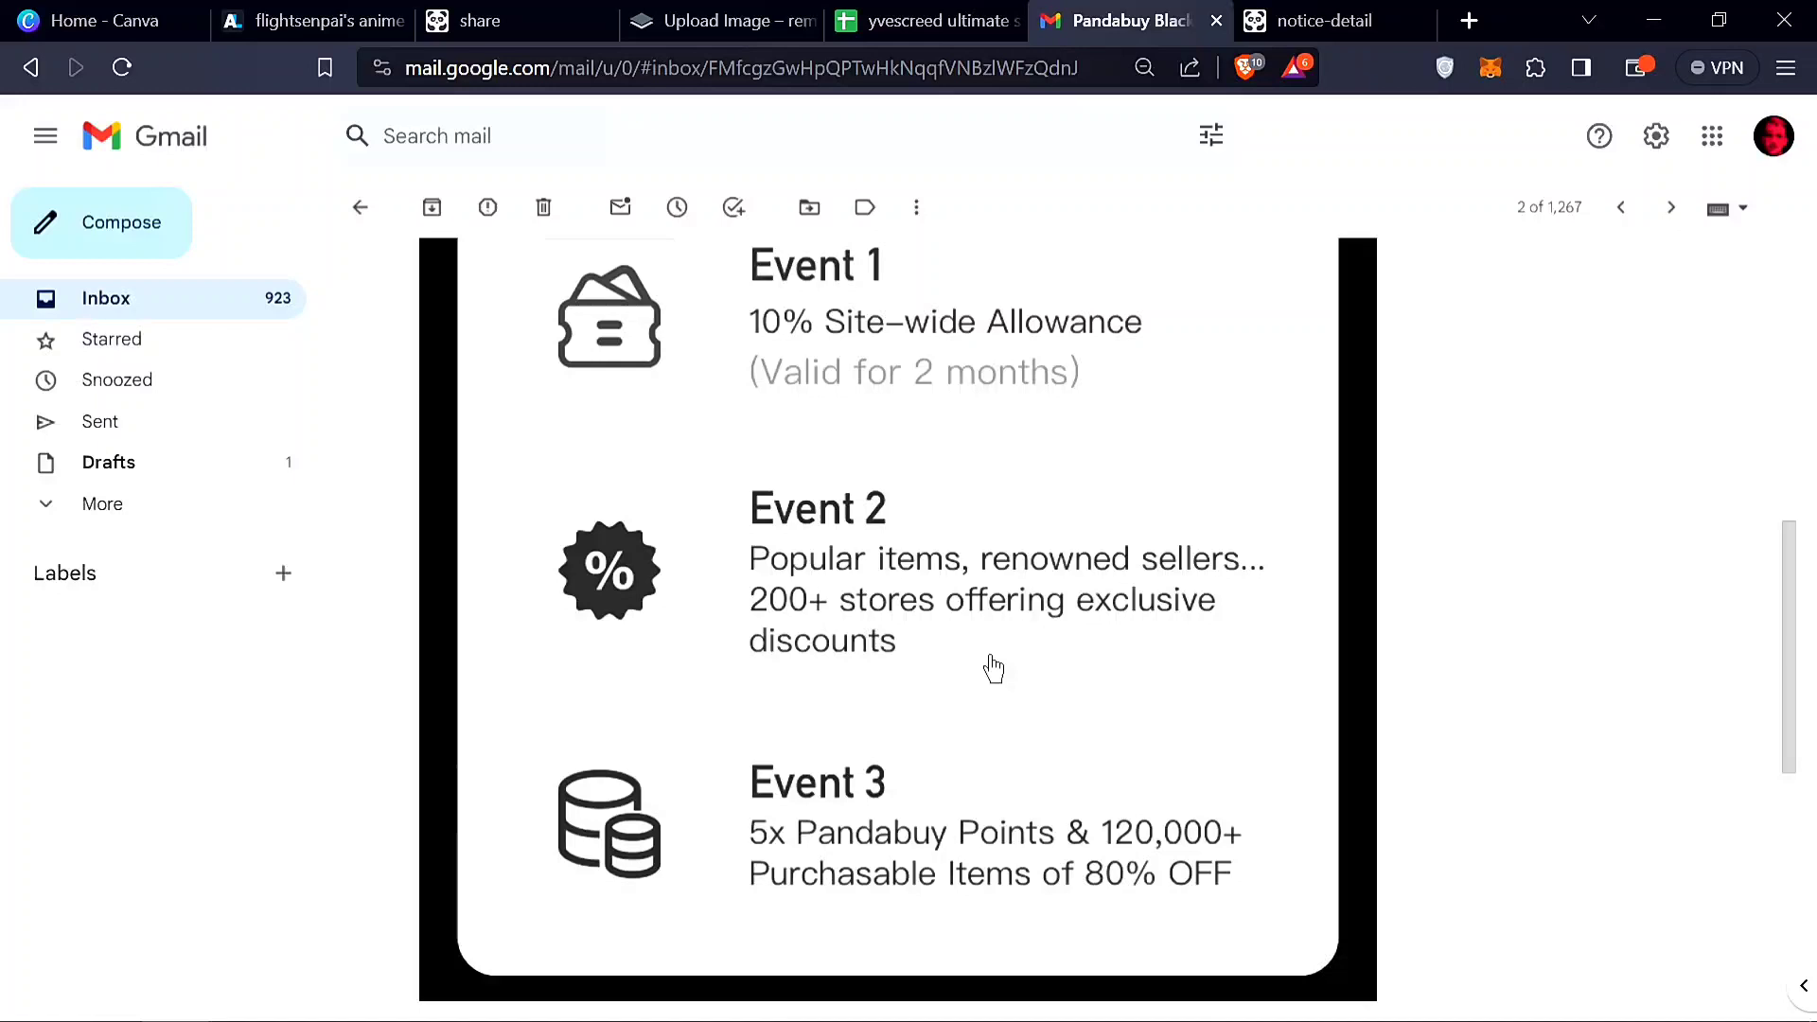
pyautogui.moveTo(1003, 679)
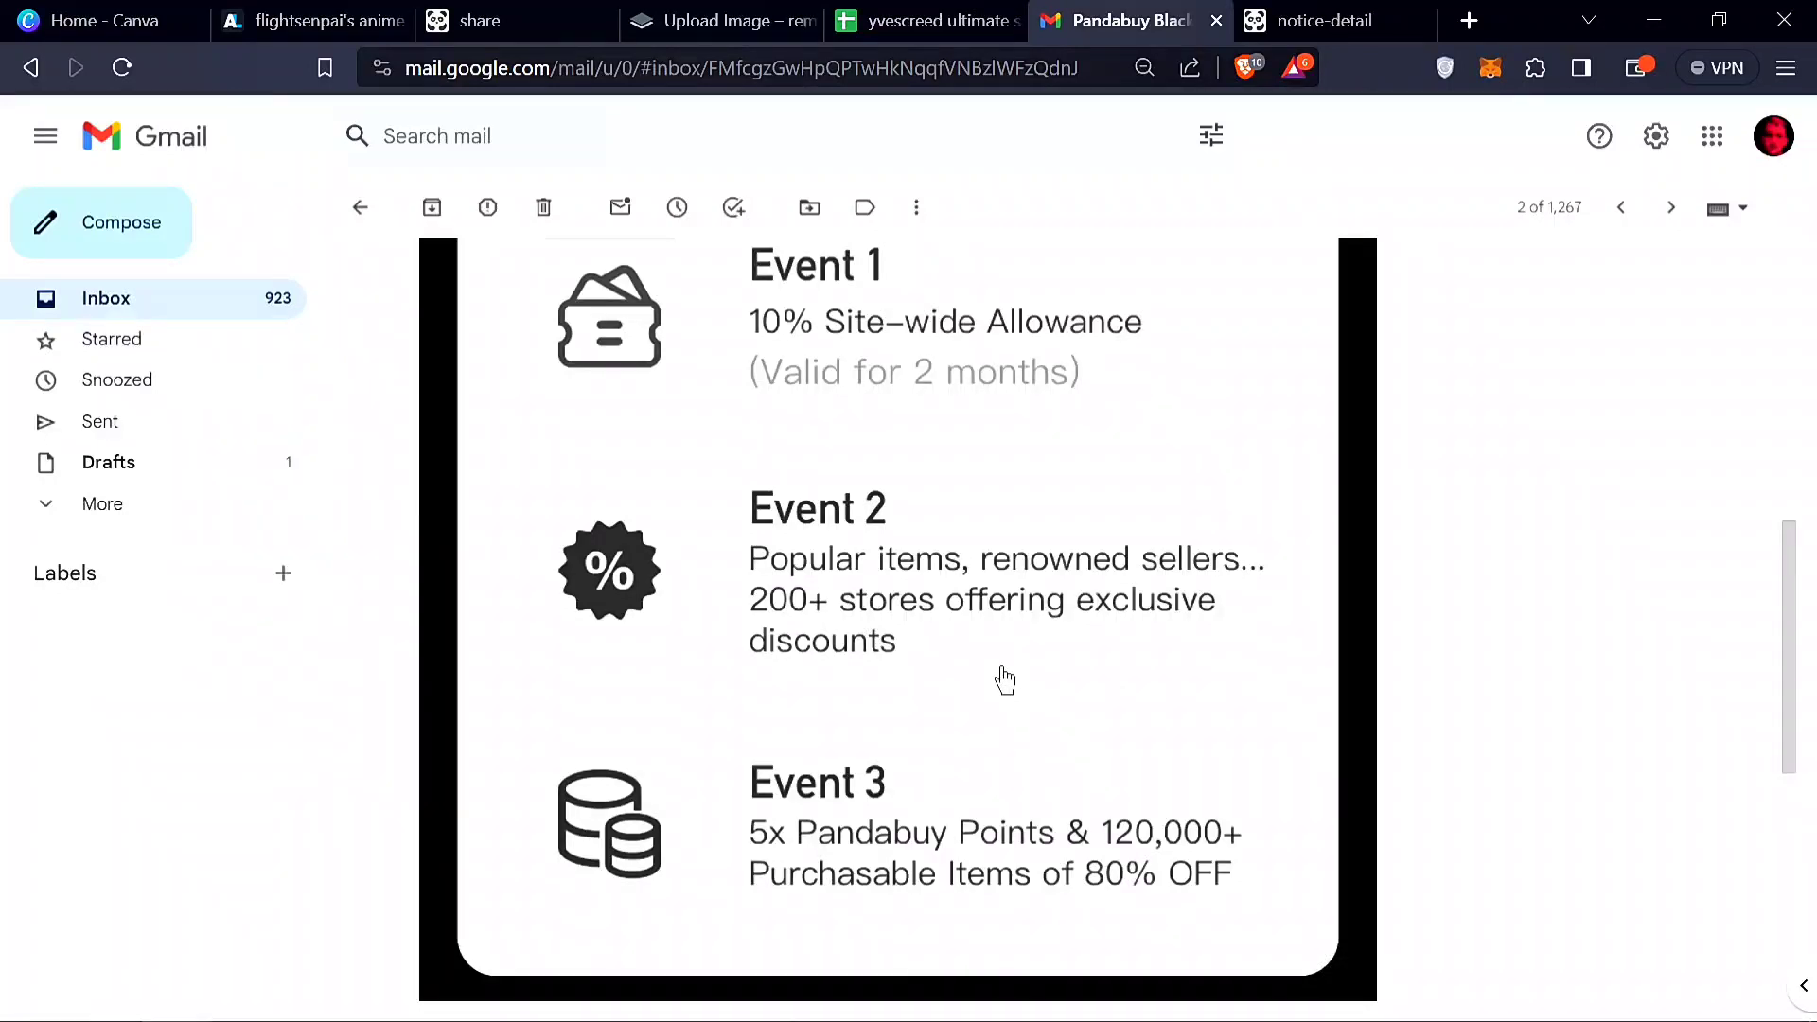
pyautogui.moveTo(996, 906)
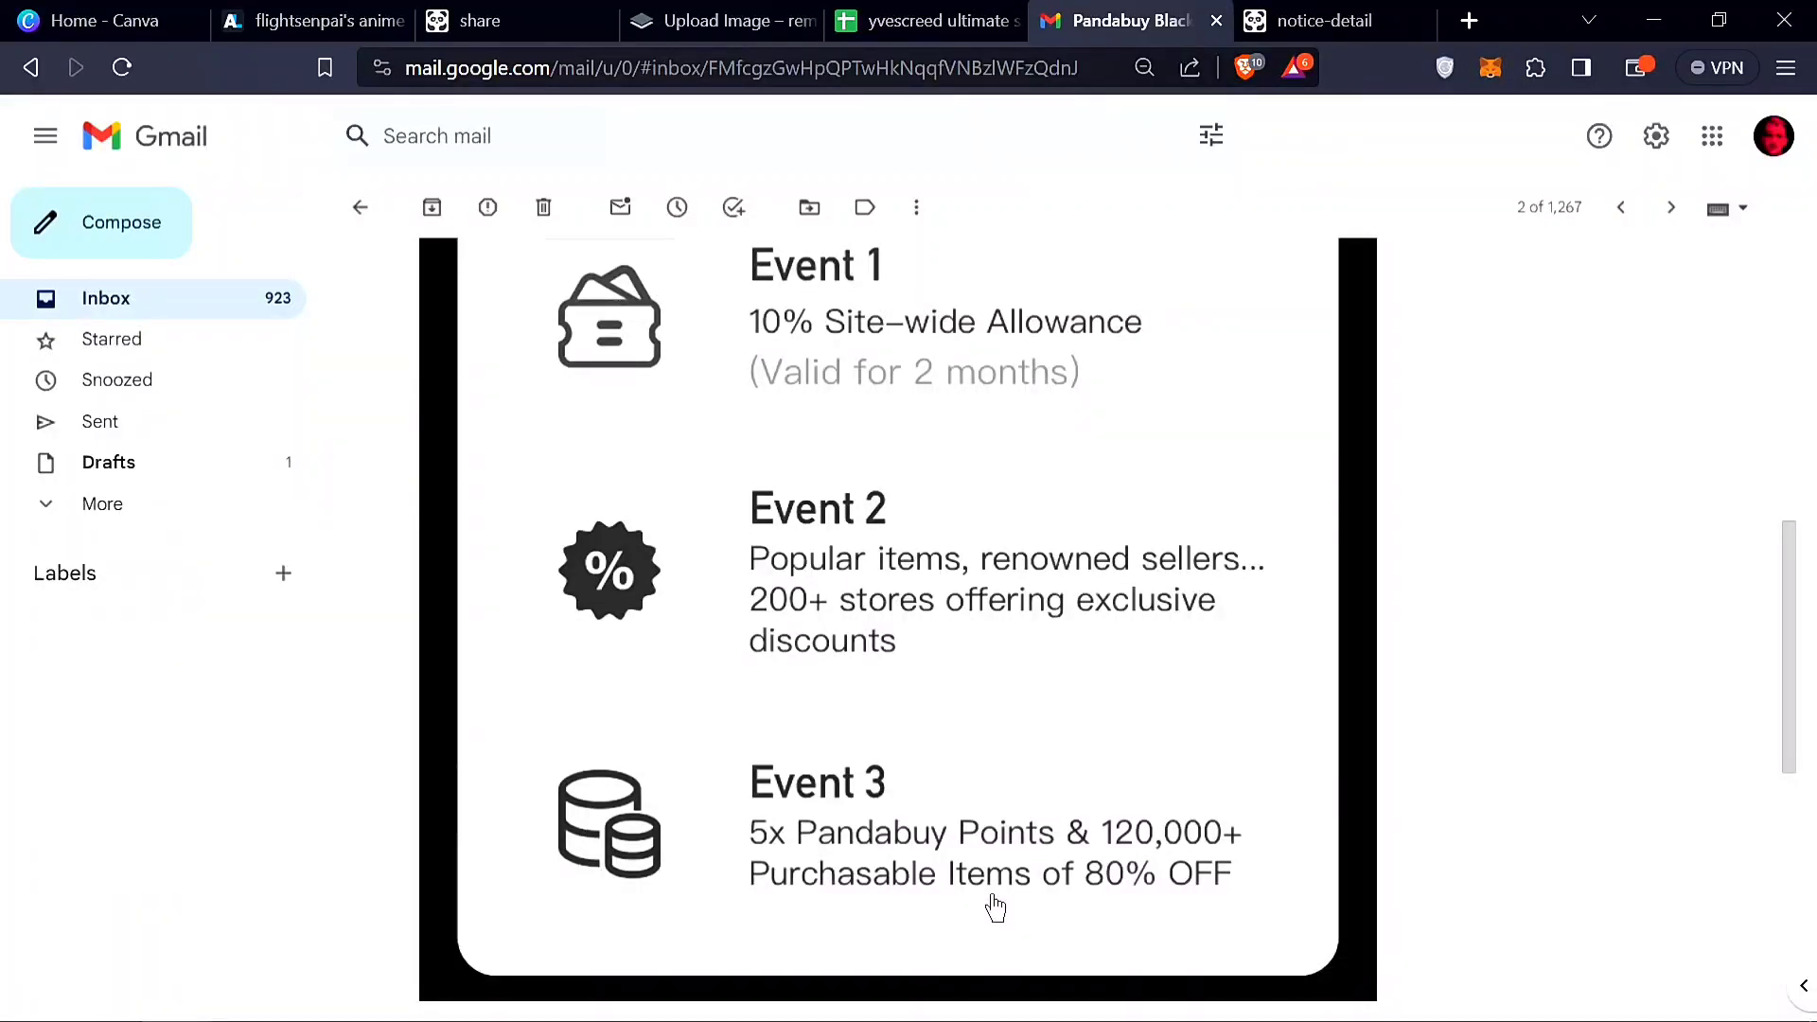
pyautogui.moveTo(1043, 857)
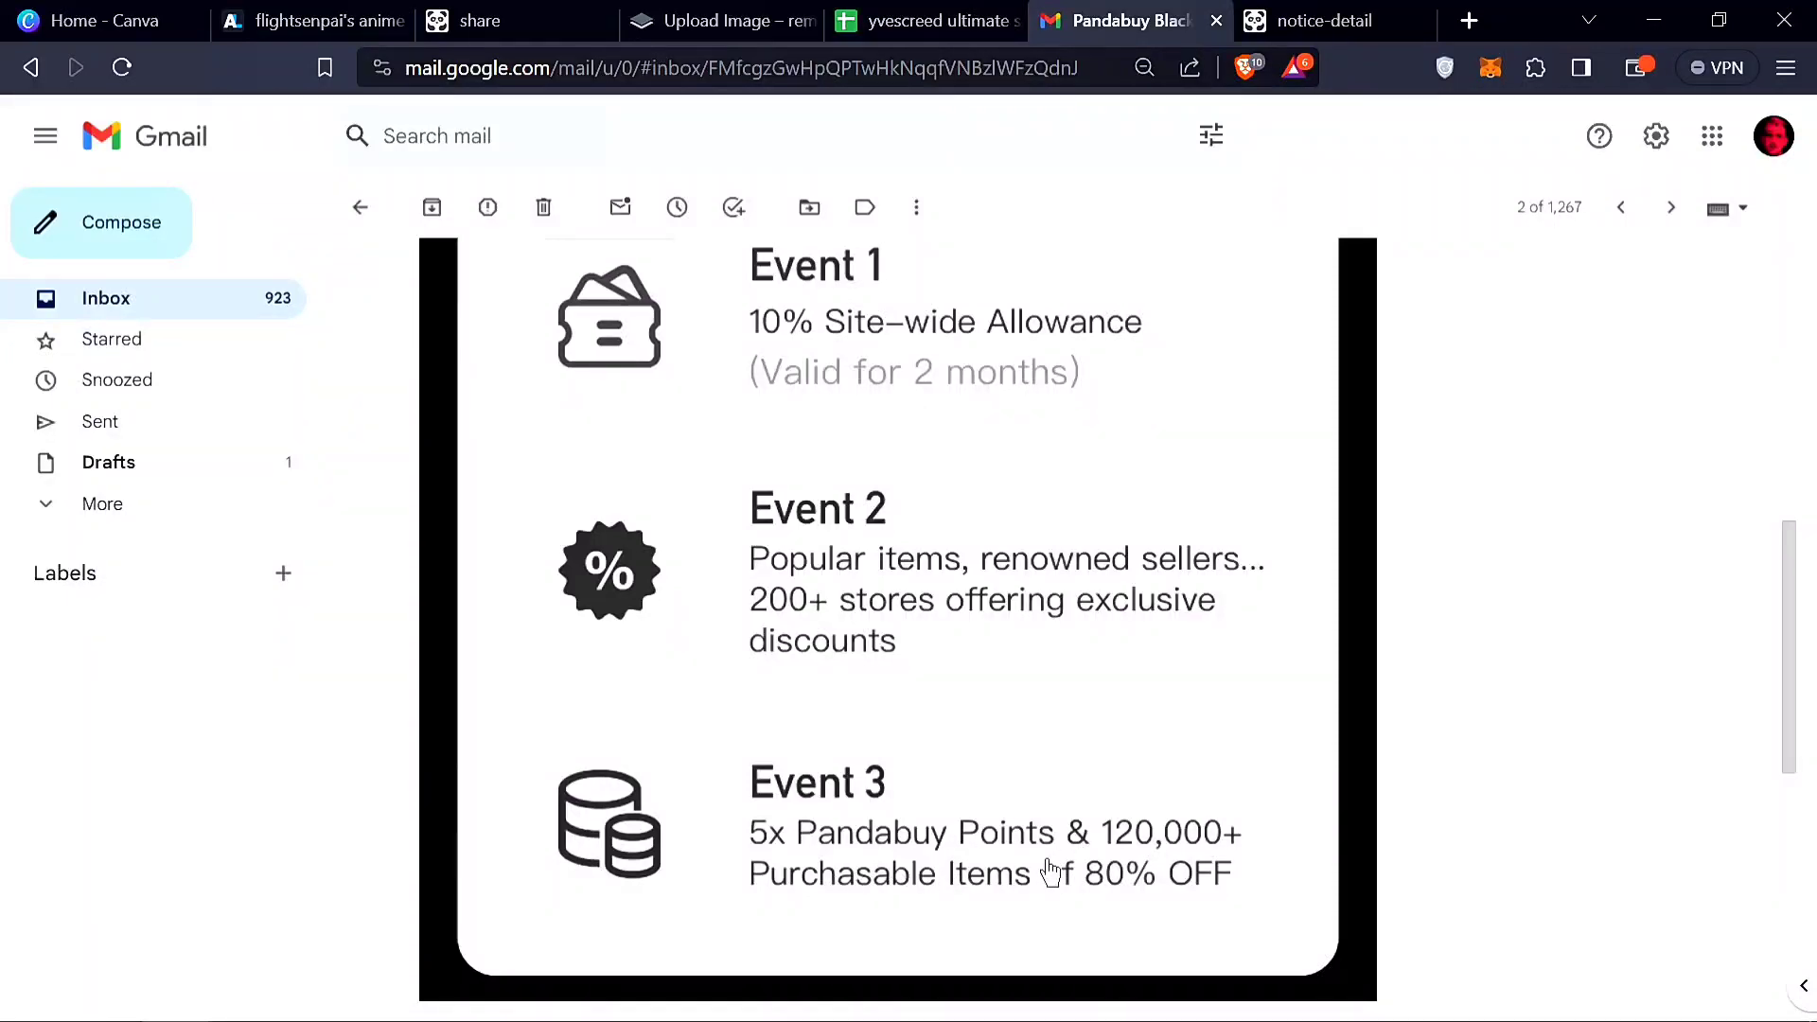
# Switch to the browser tab showing Pandabuy's Black Friday notice details
pyautogui.click(1322, 20)
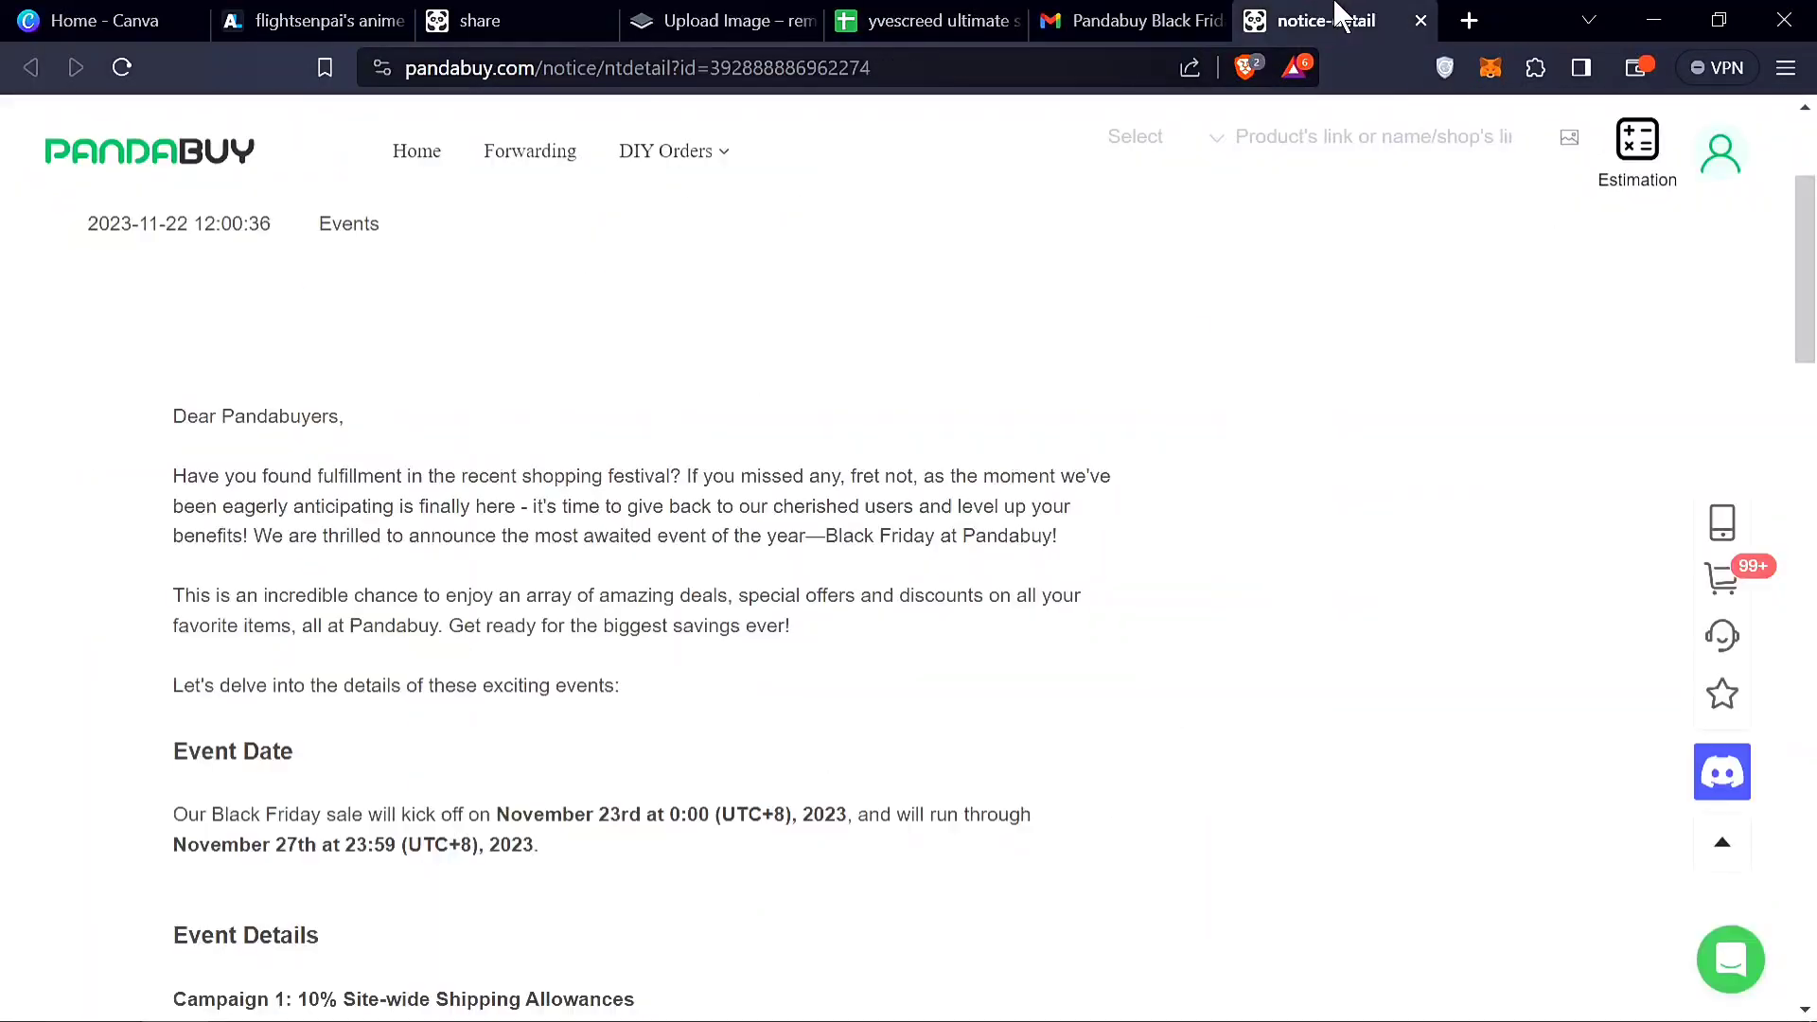
pyautogui.scroll(-3)
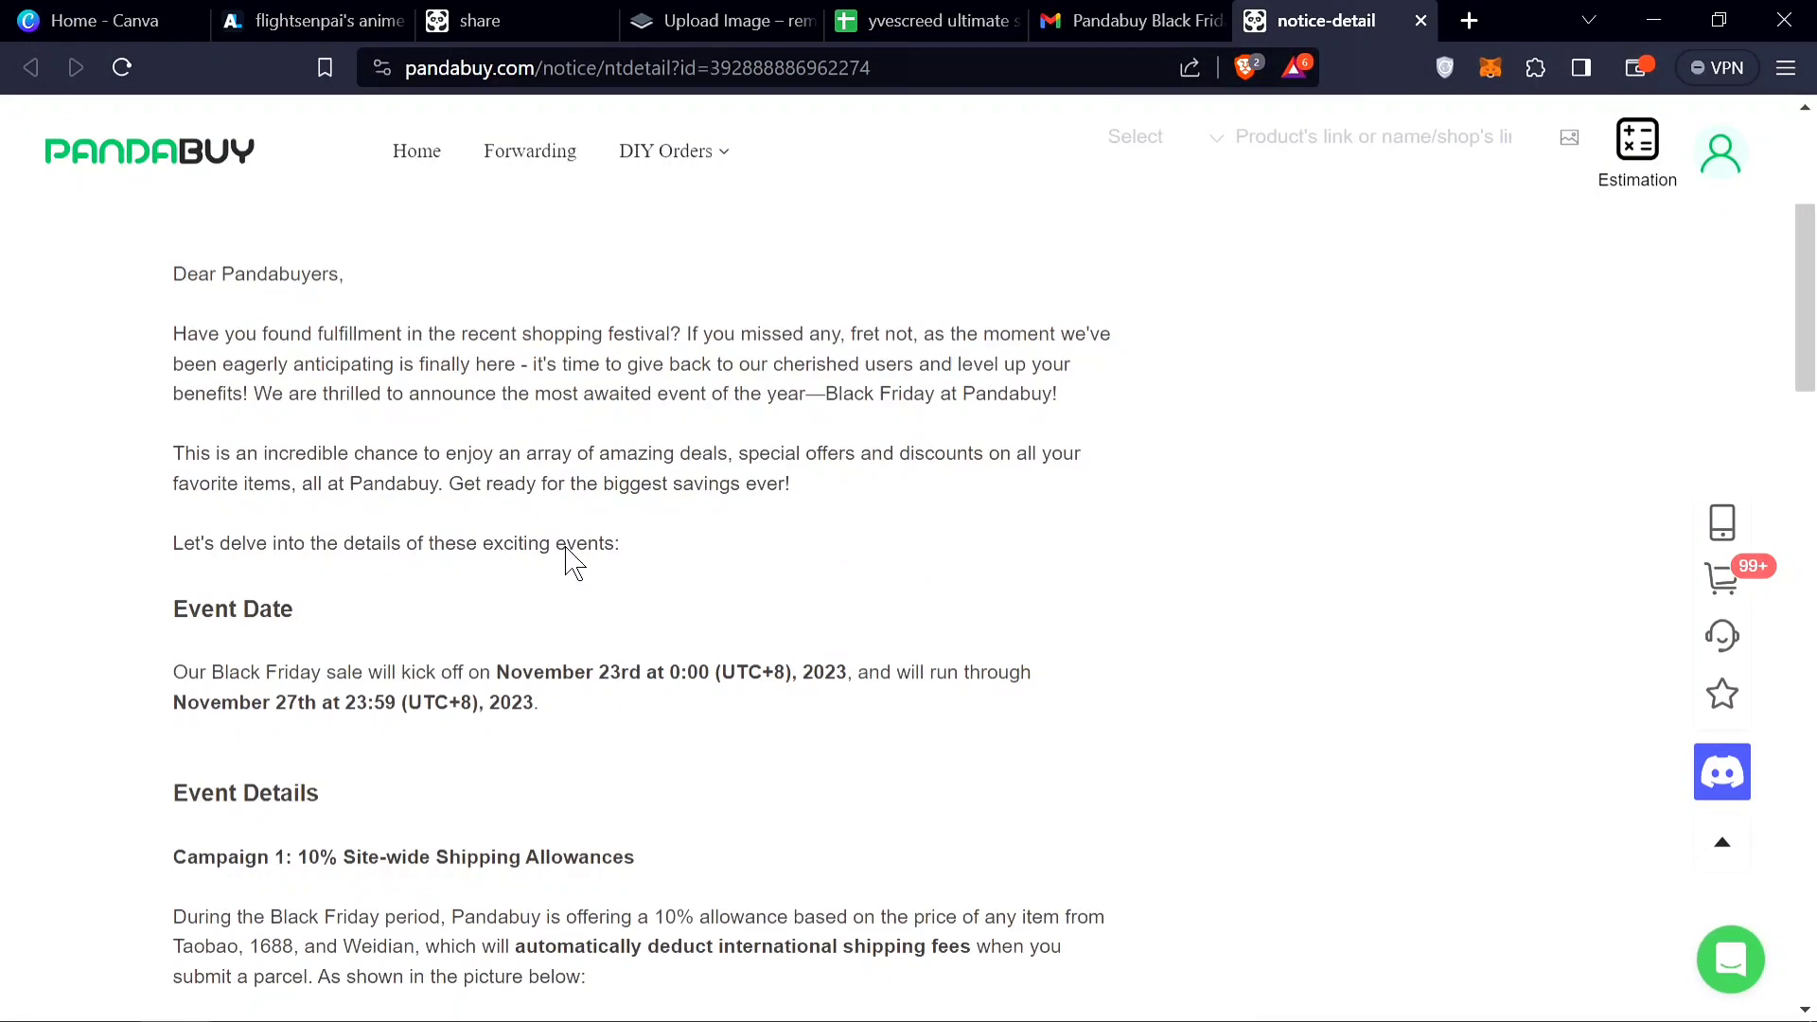
pyautogui.click(1125, 21)
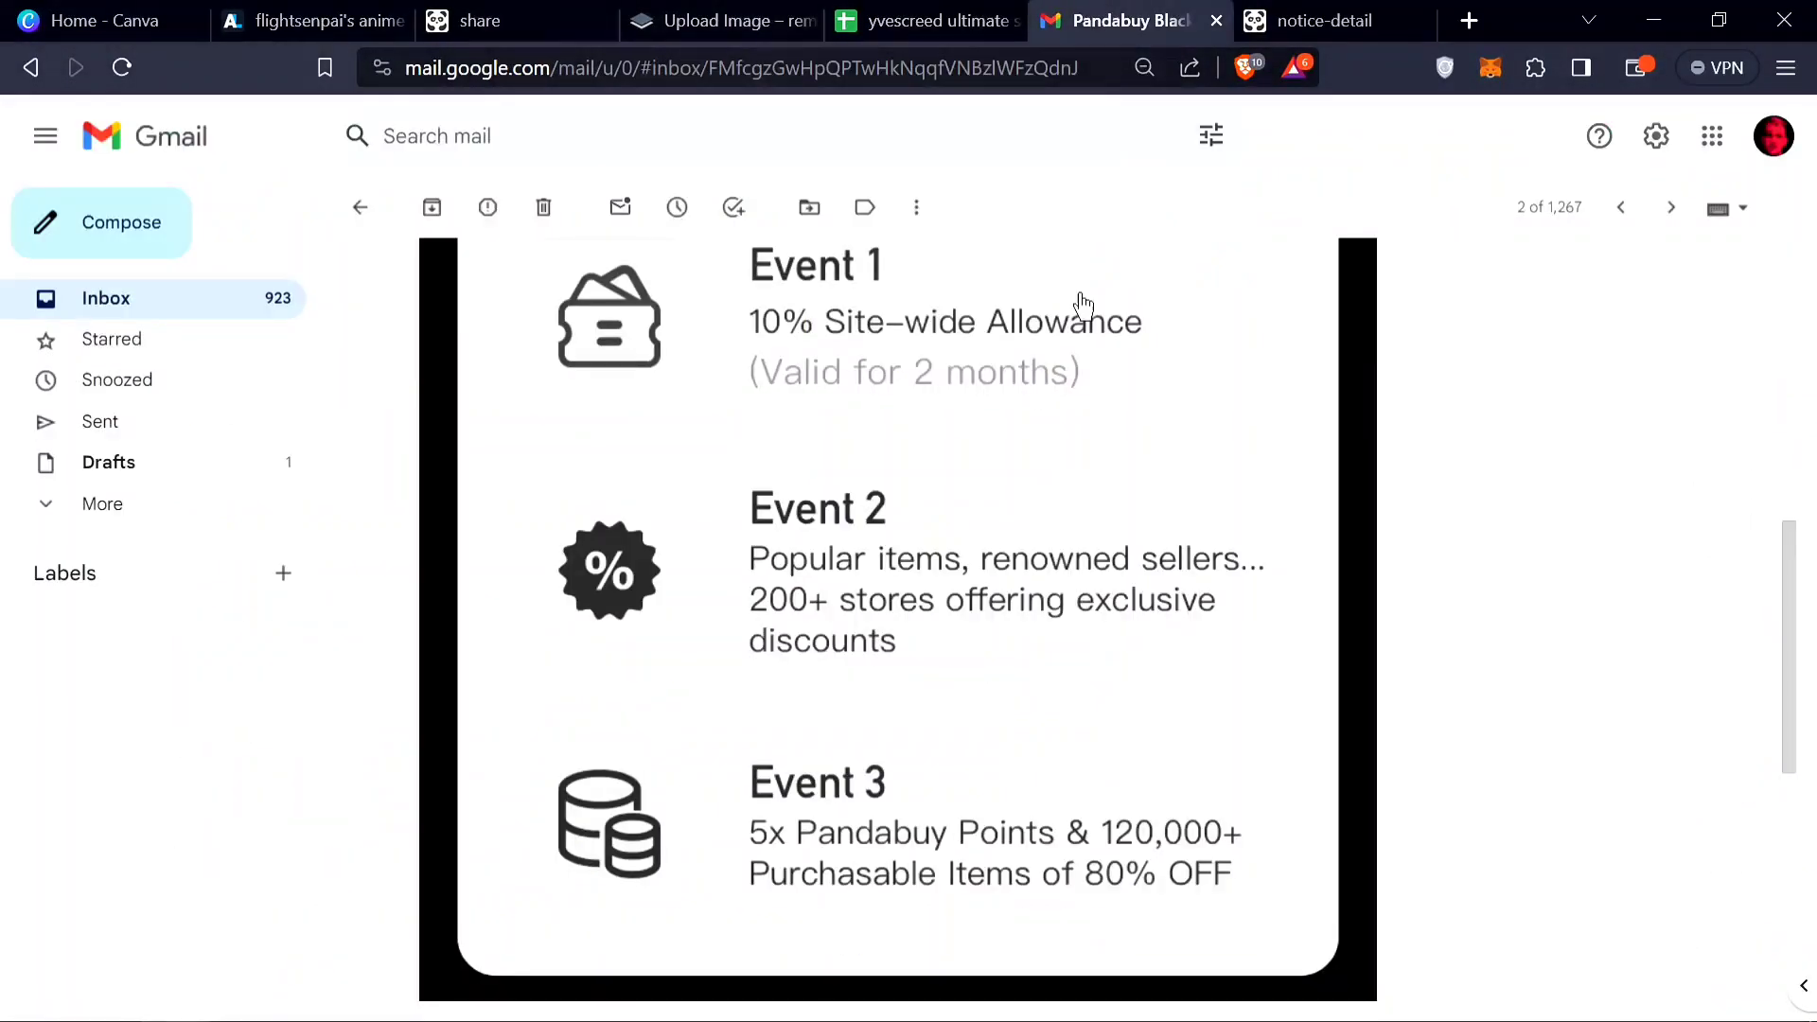
pyautogui.click(1321, 21)
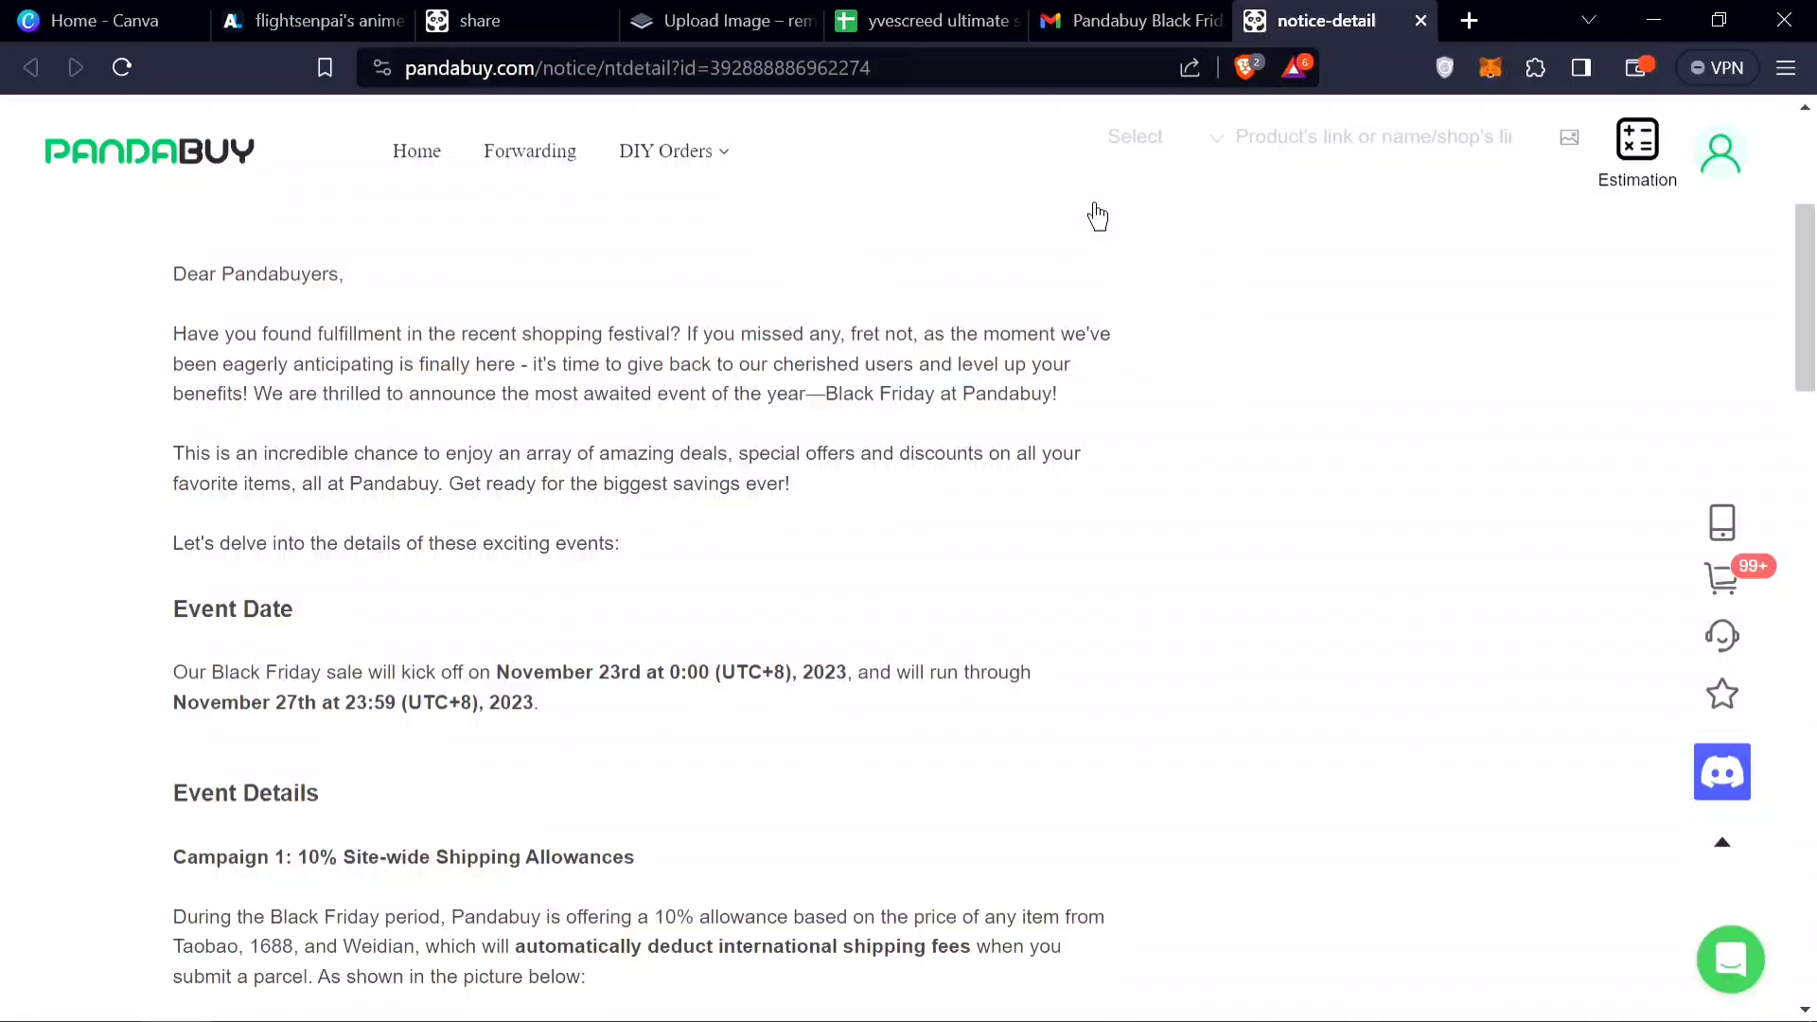
pyautogui.scroll(3)
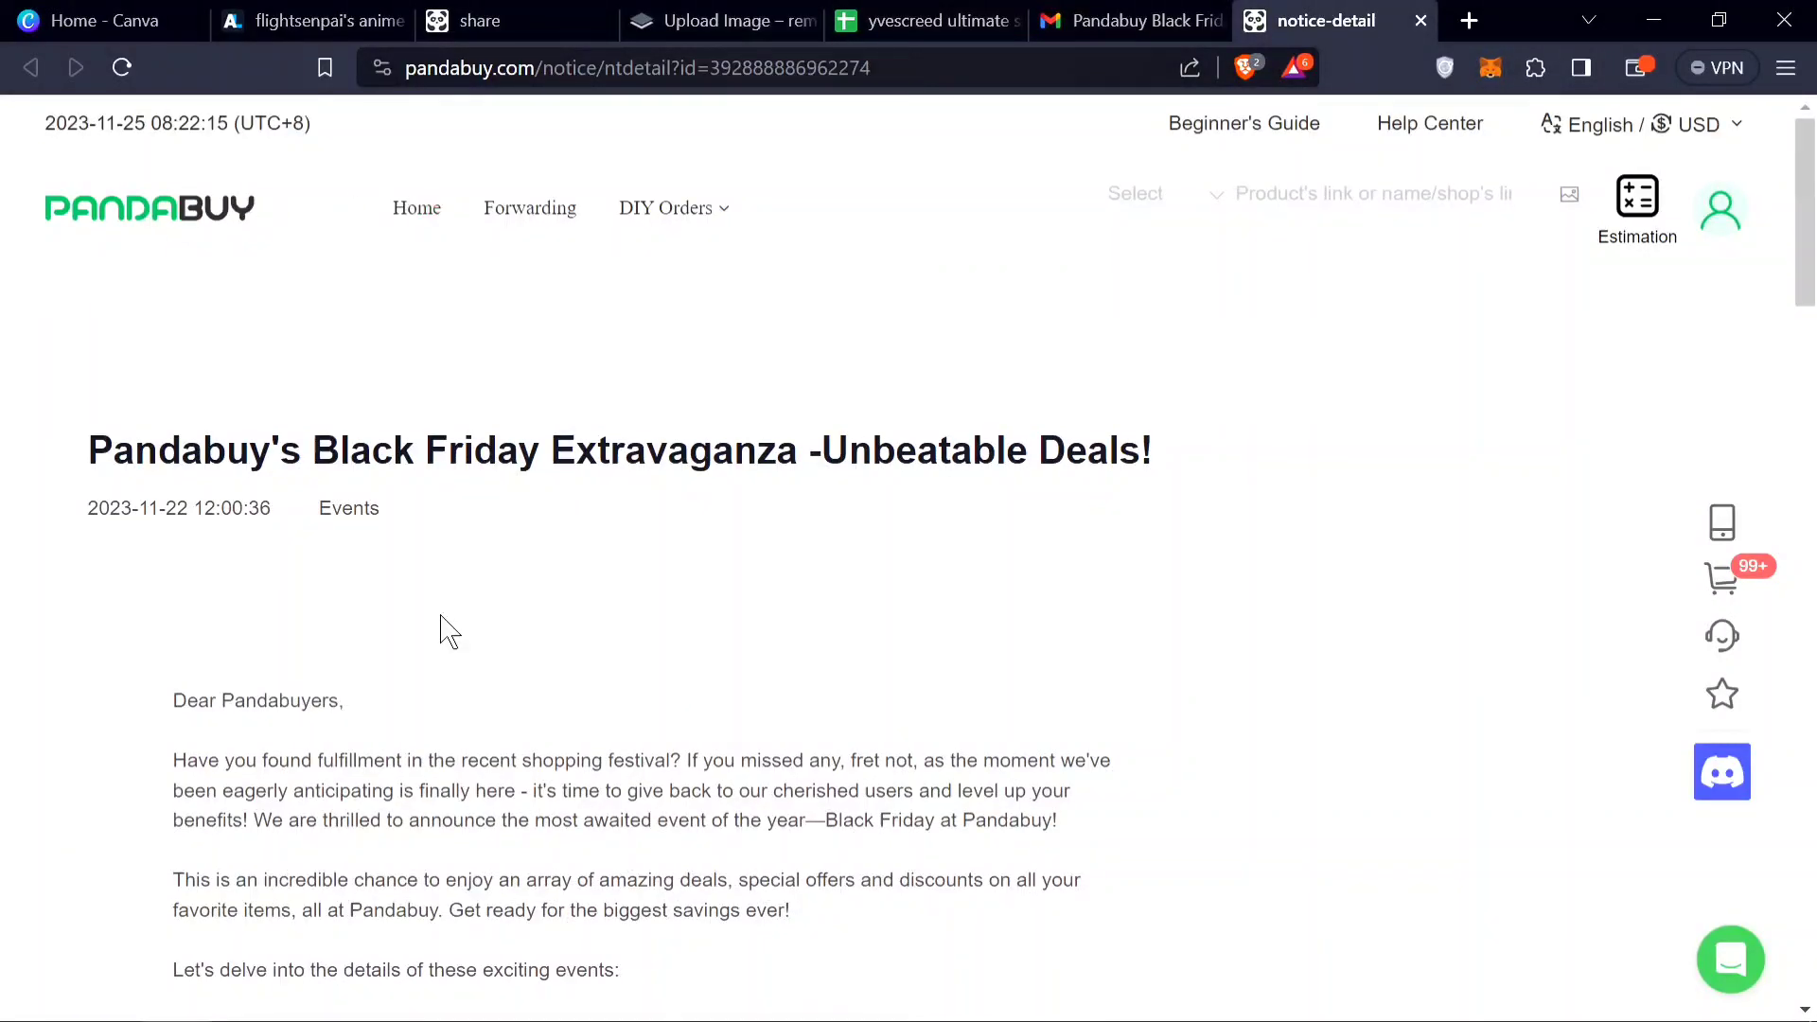
# Scroll past Event Date to Campaign 1's 10% shipping allowance example image
pyautogui.scroll(-3)
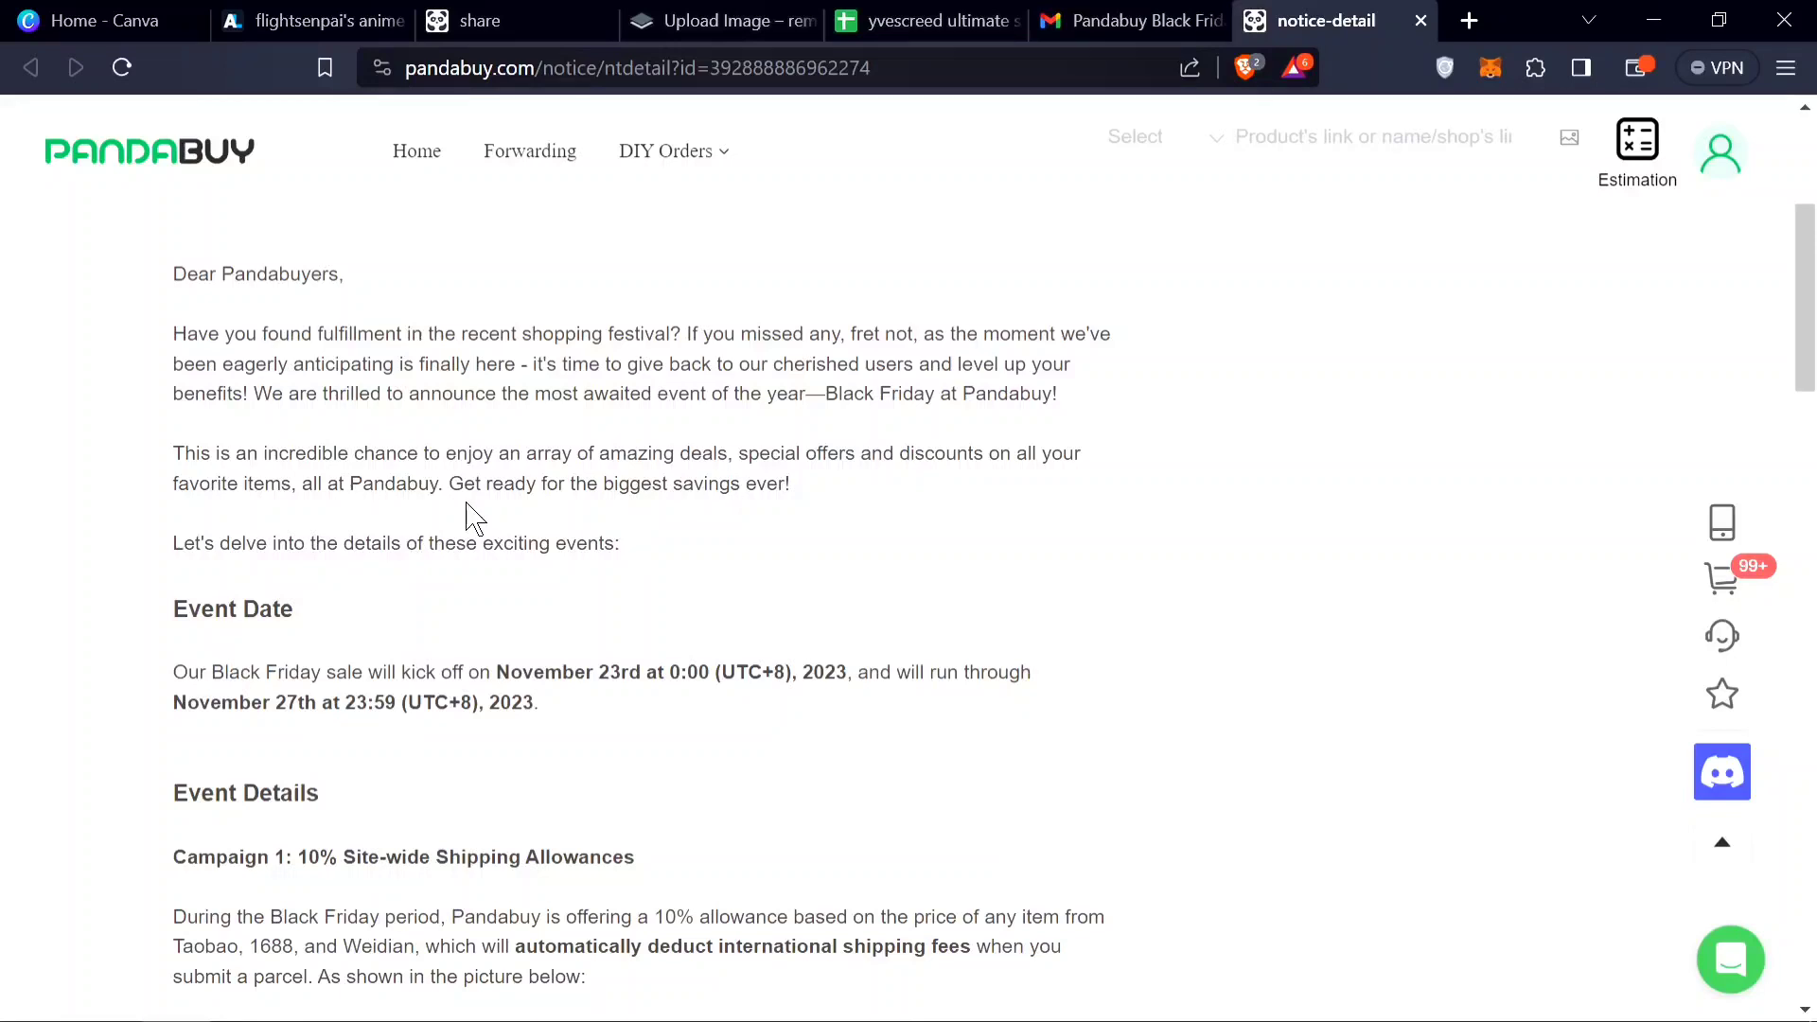
pyautogui.scroll(-3)
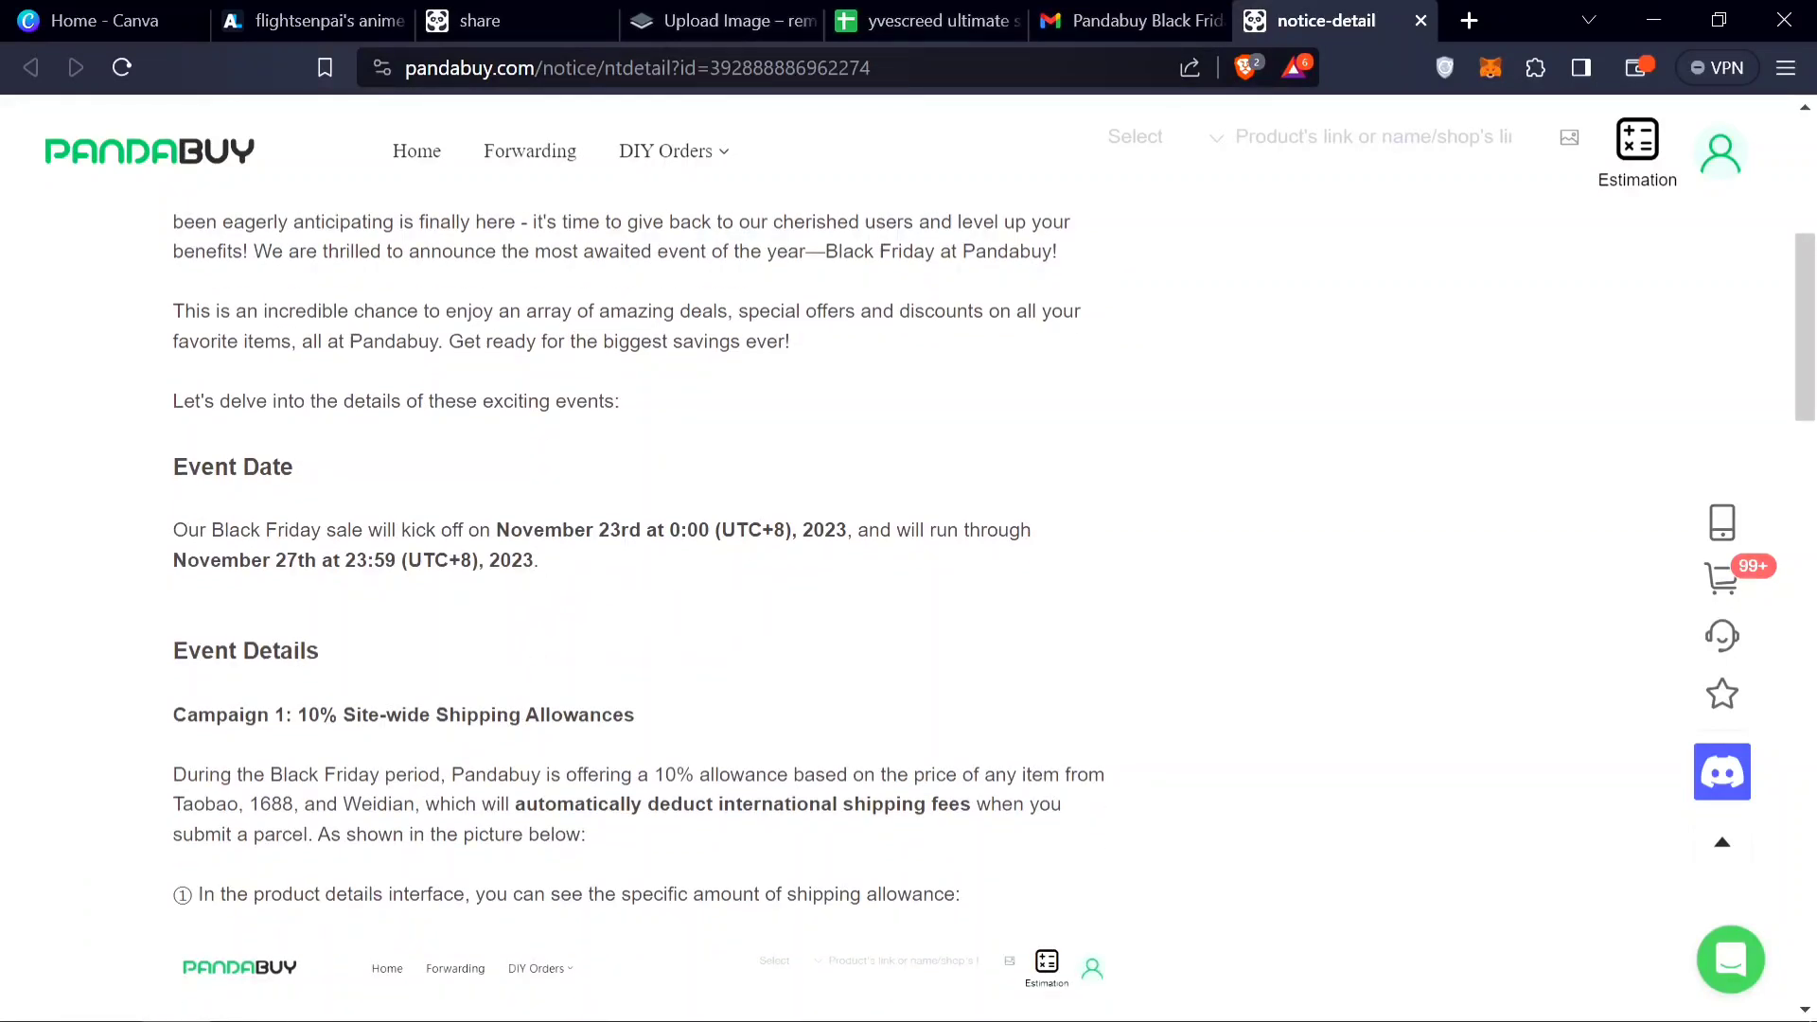
pyautogui.moveTo(422, 626)
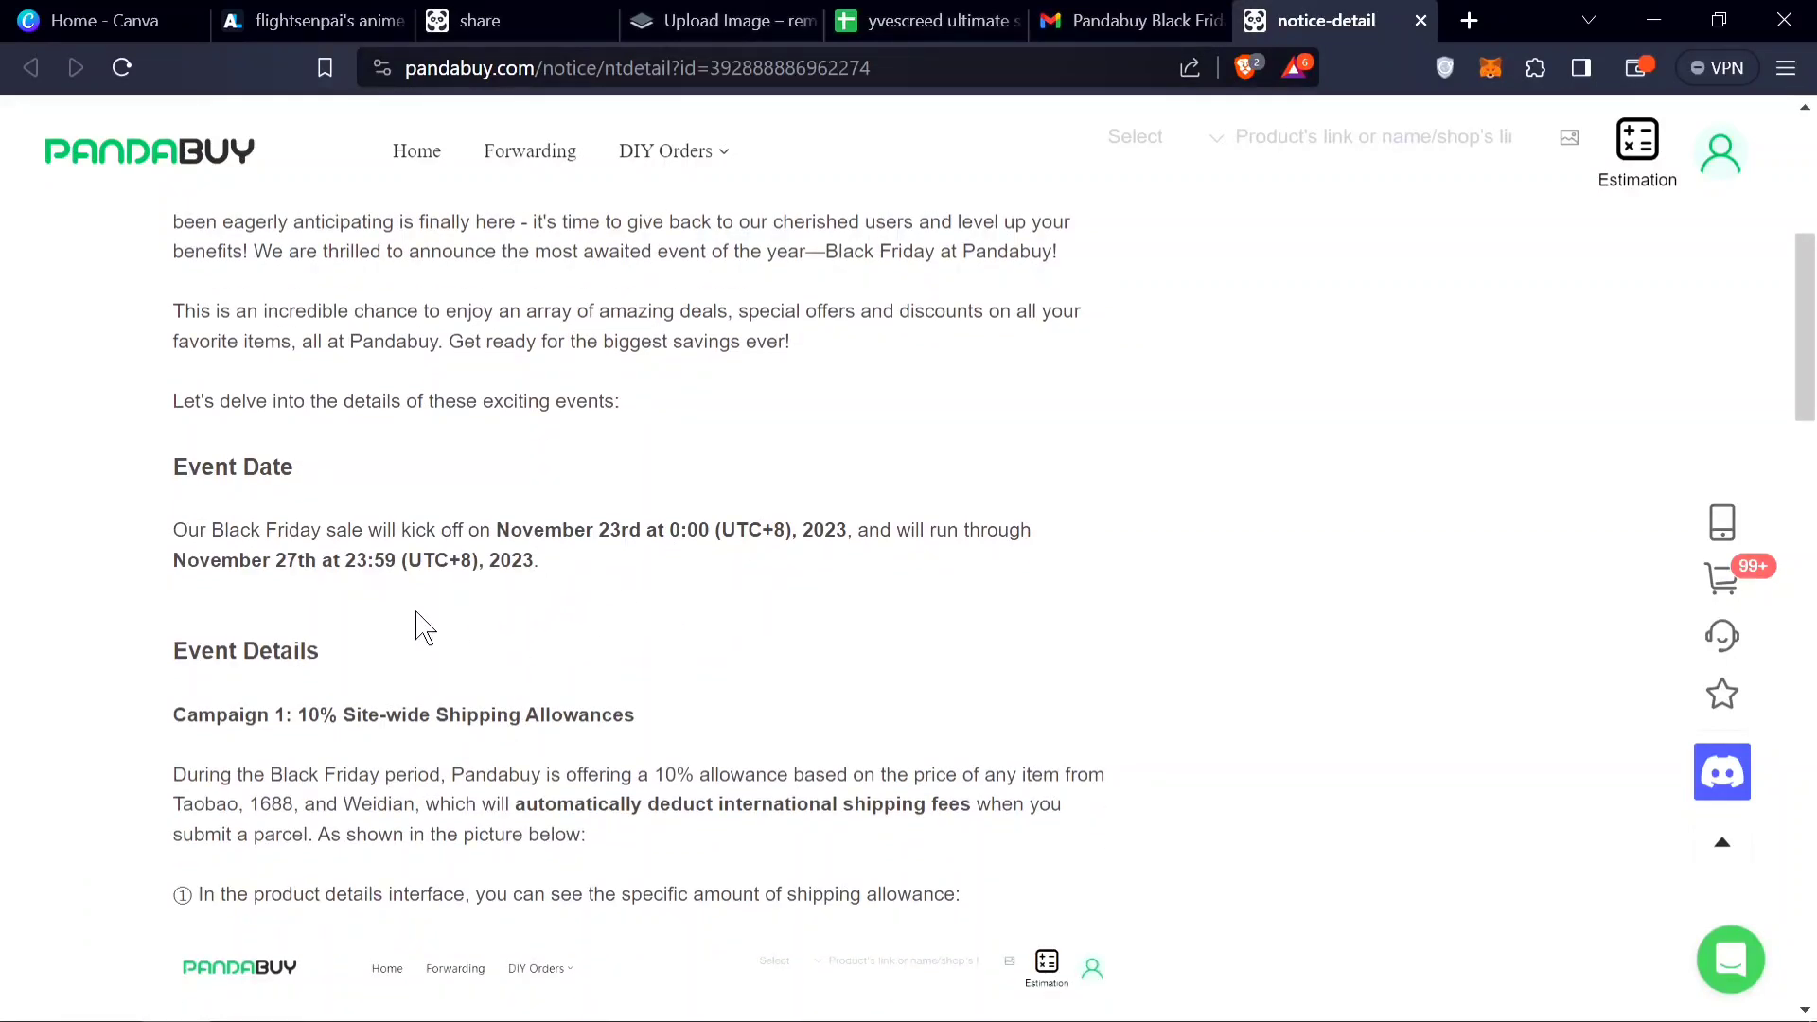
pyautogui.scroll(-3)
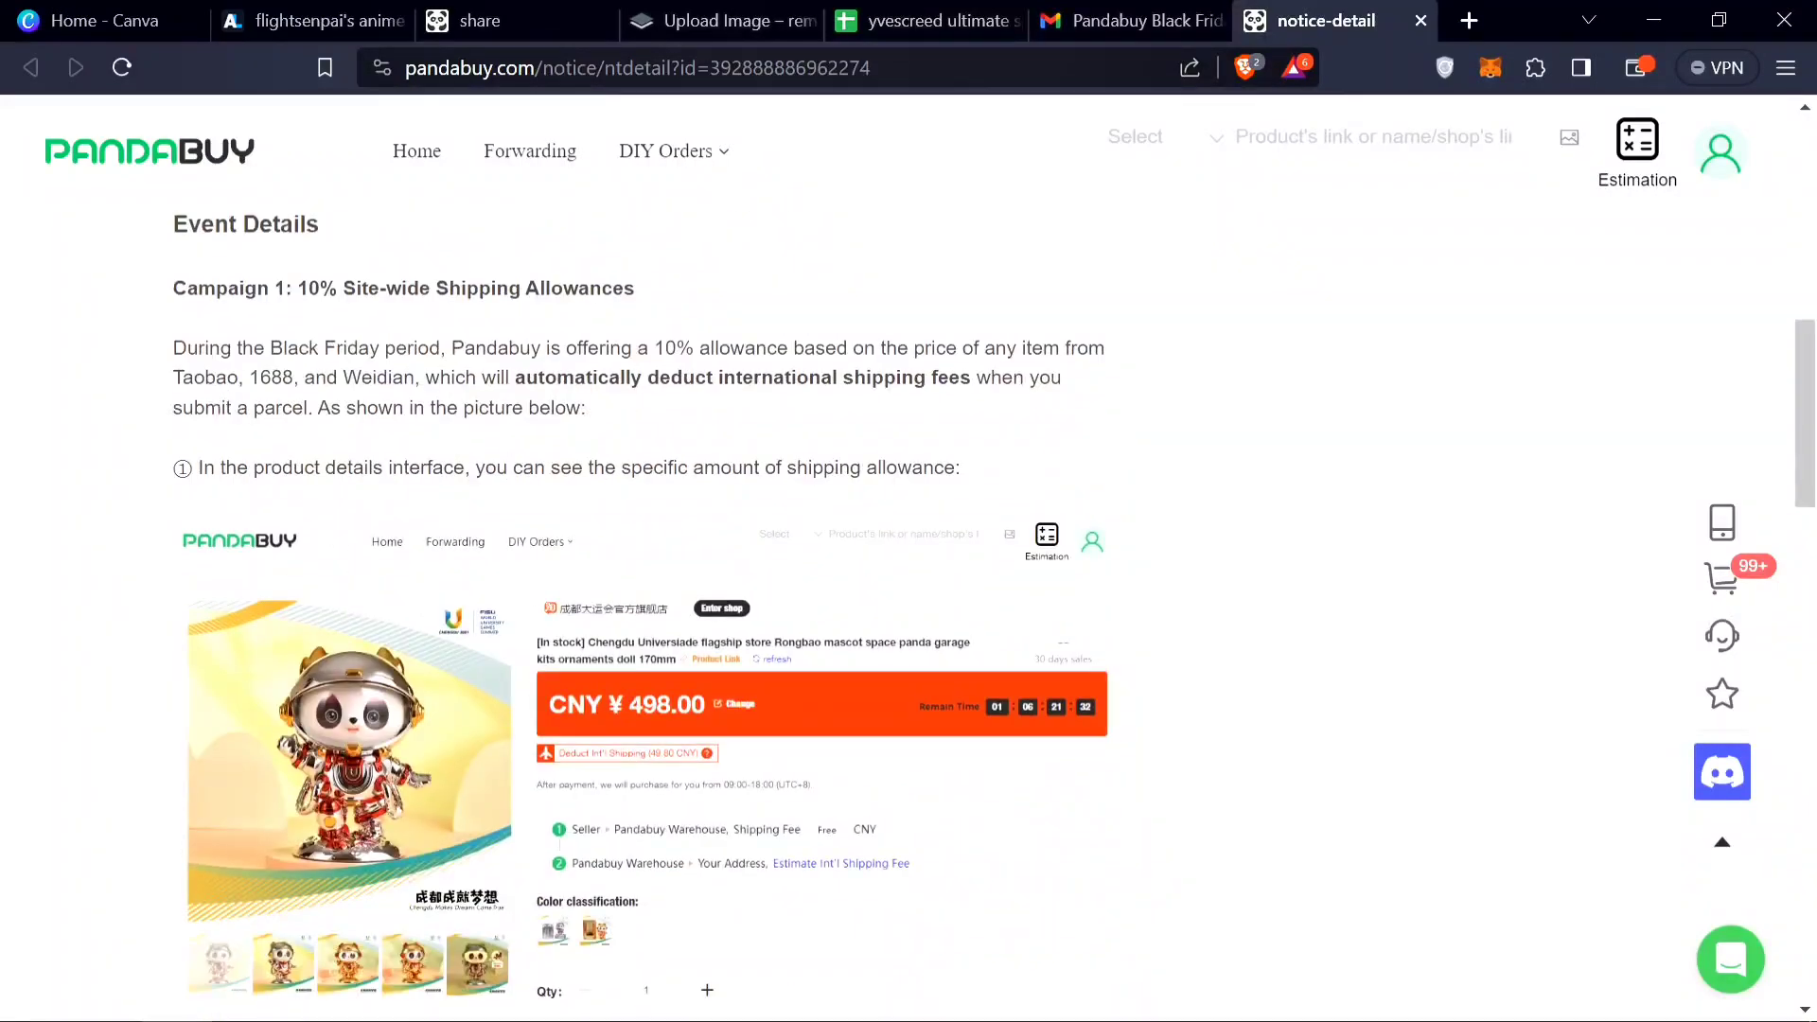
pyautogui.moveTo(663, 439)
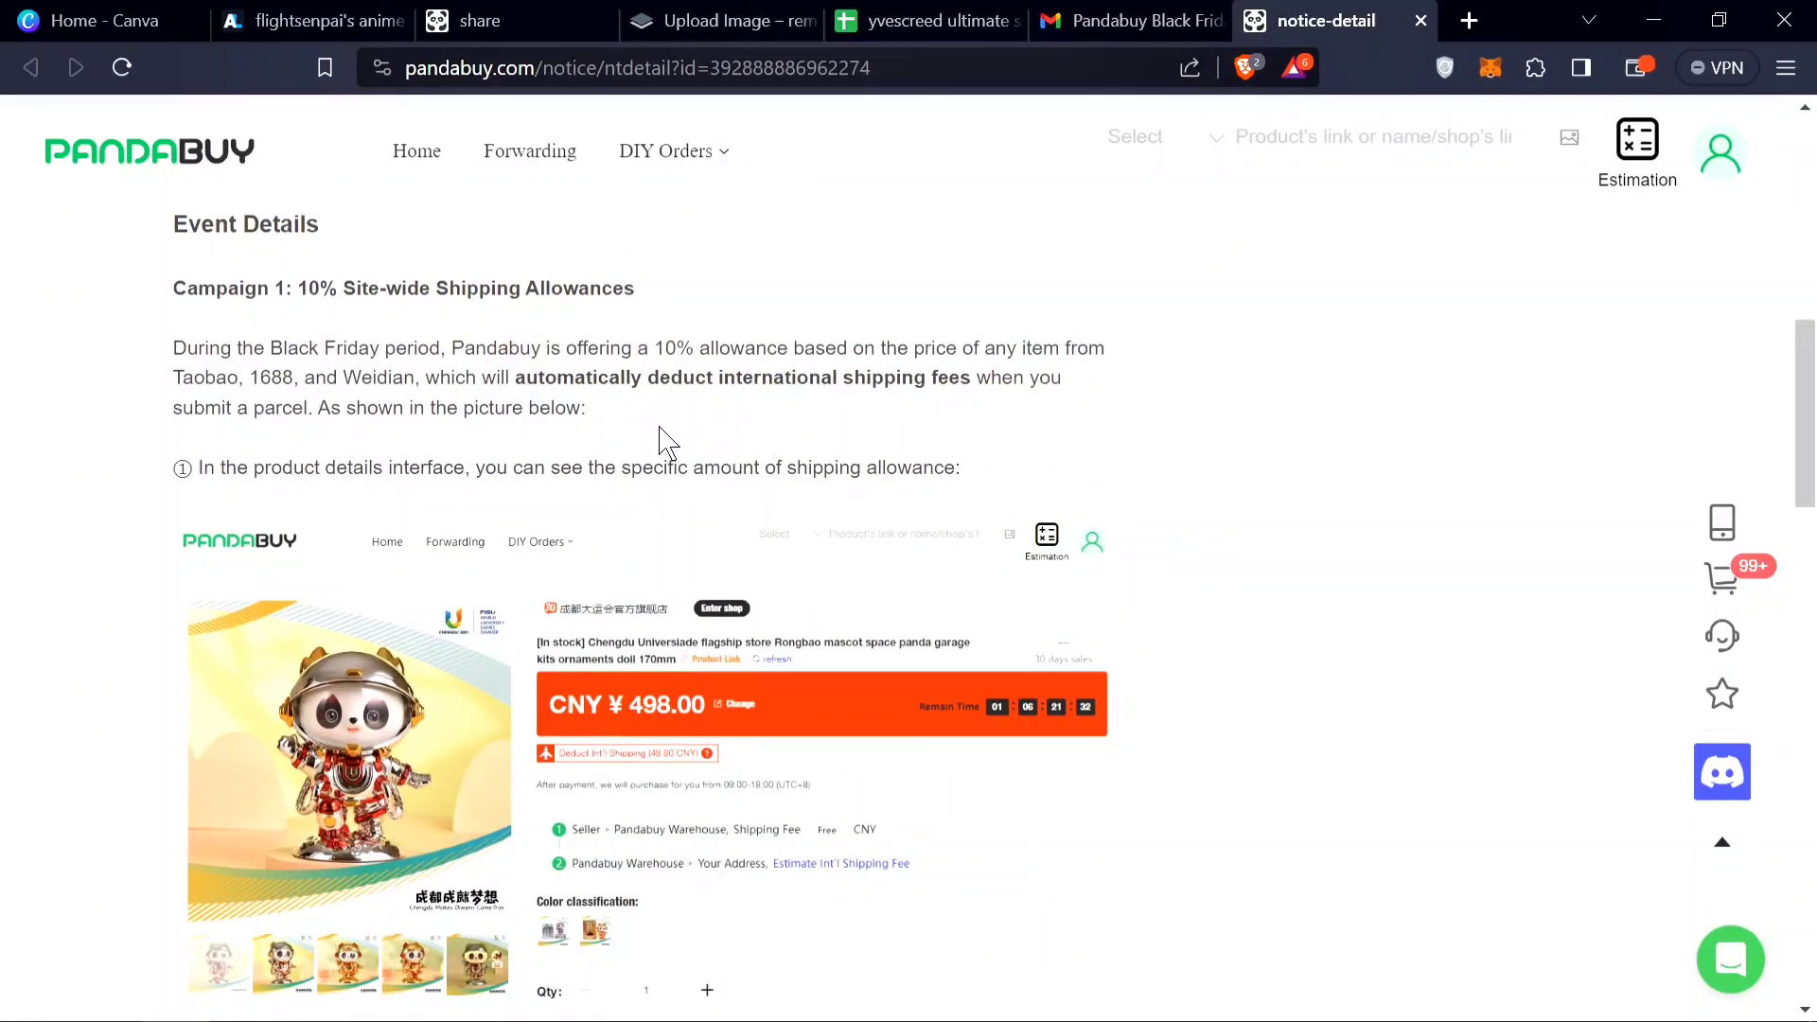
# Scroll through Campaign 2's seller discounts and Campaign 3's 5x points to 'Happy shopping!'
pyautogui.scroll(-3)
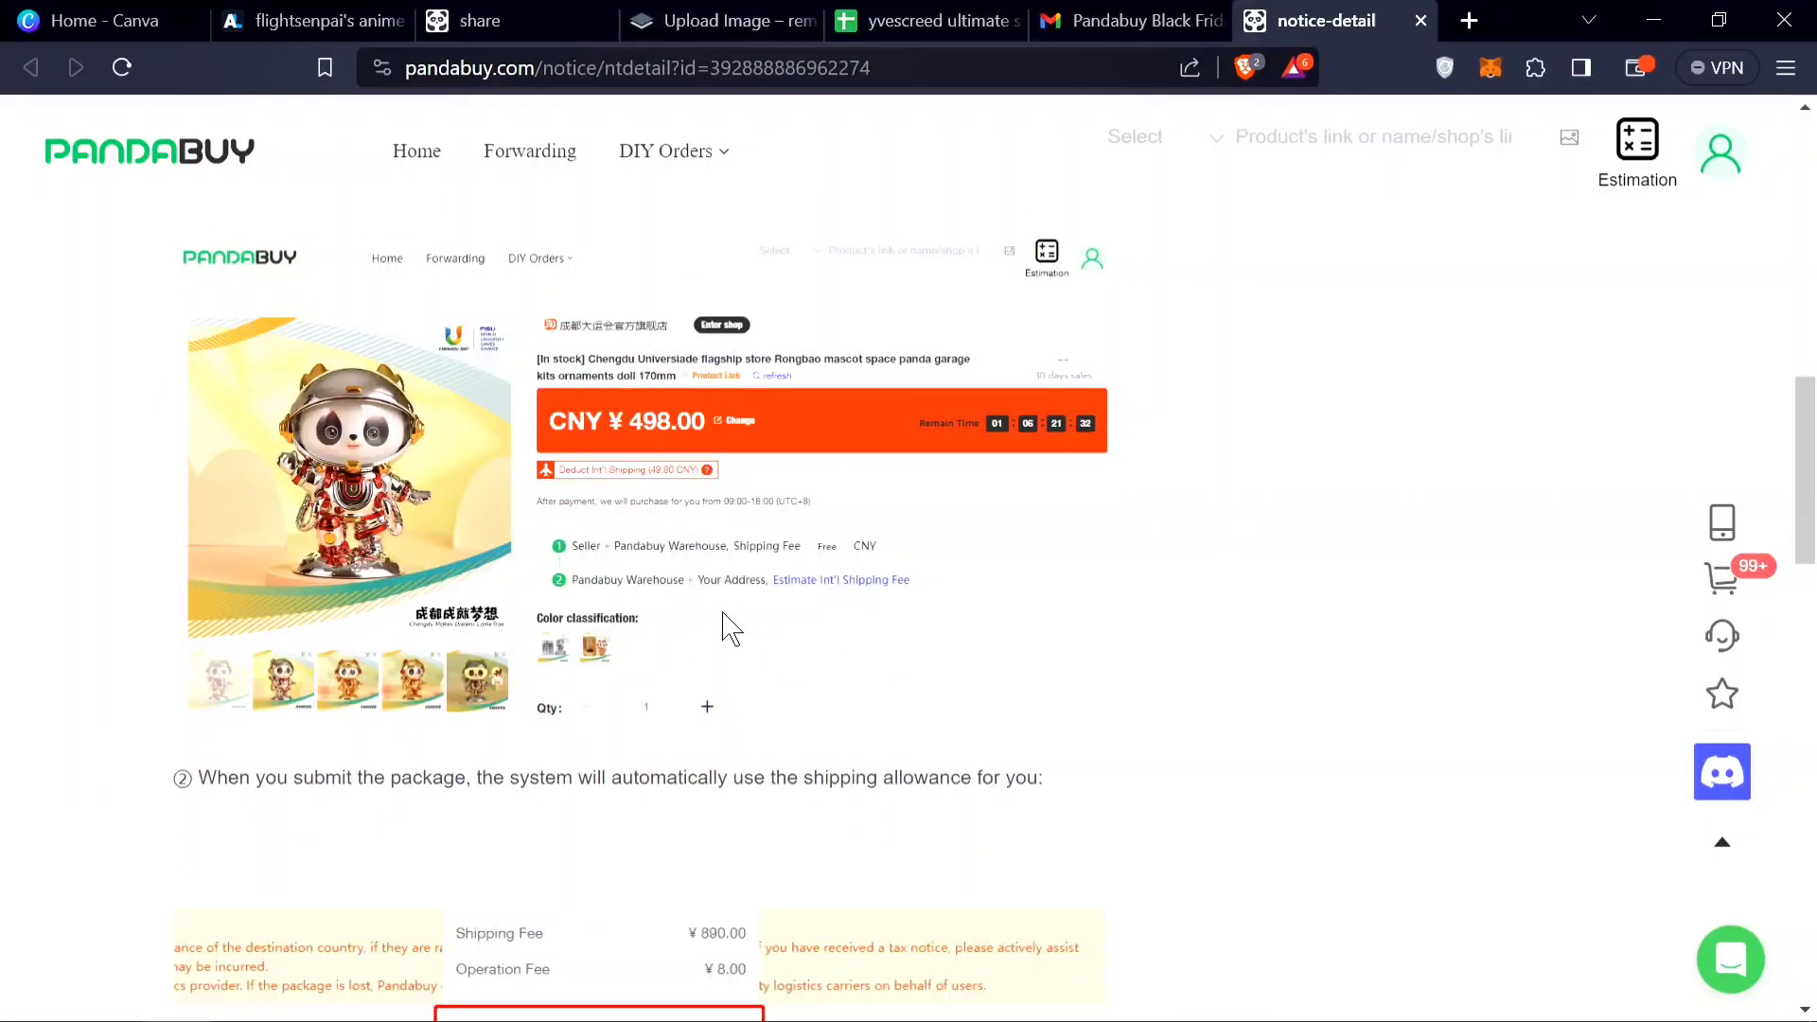
pyautogui.scroll(-3)
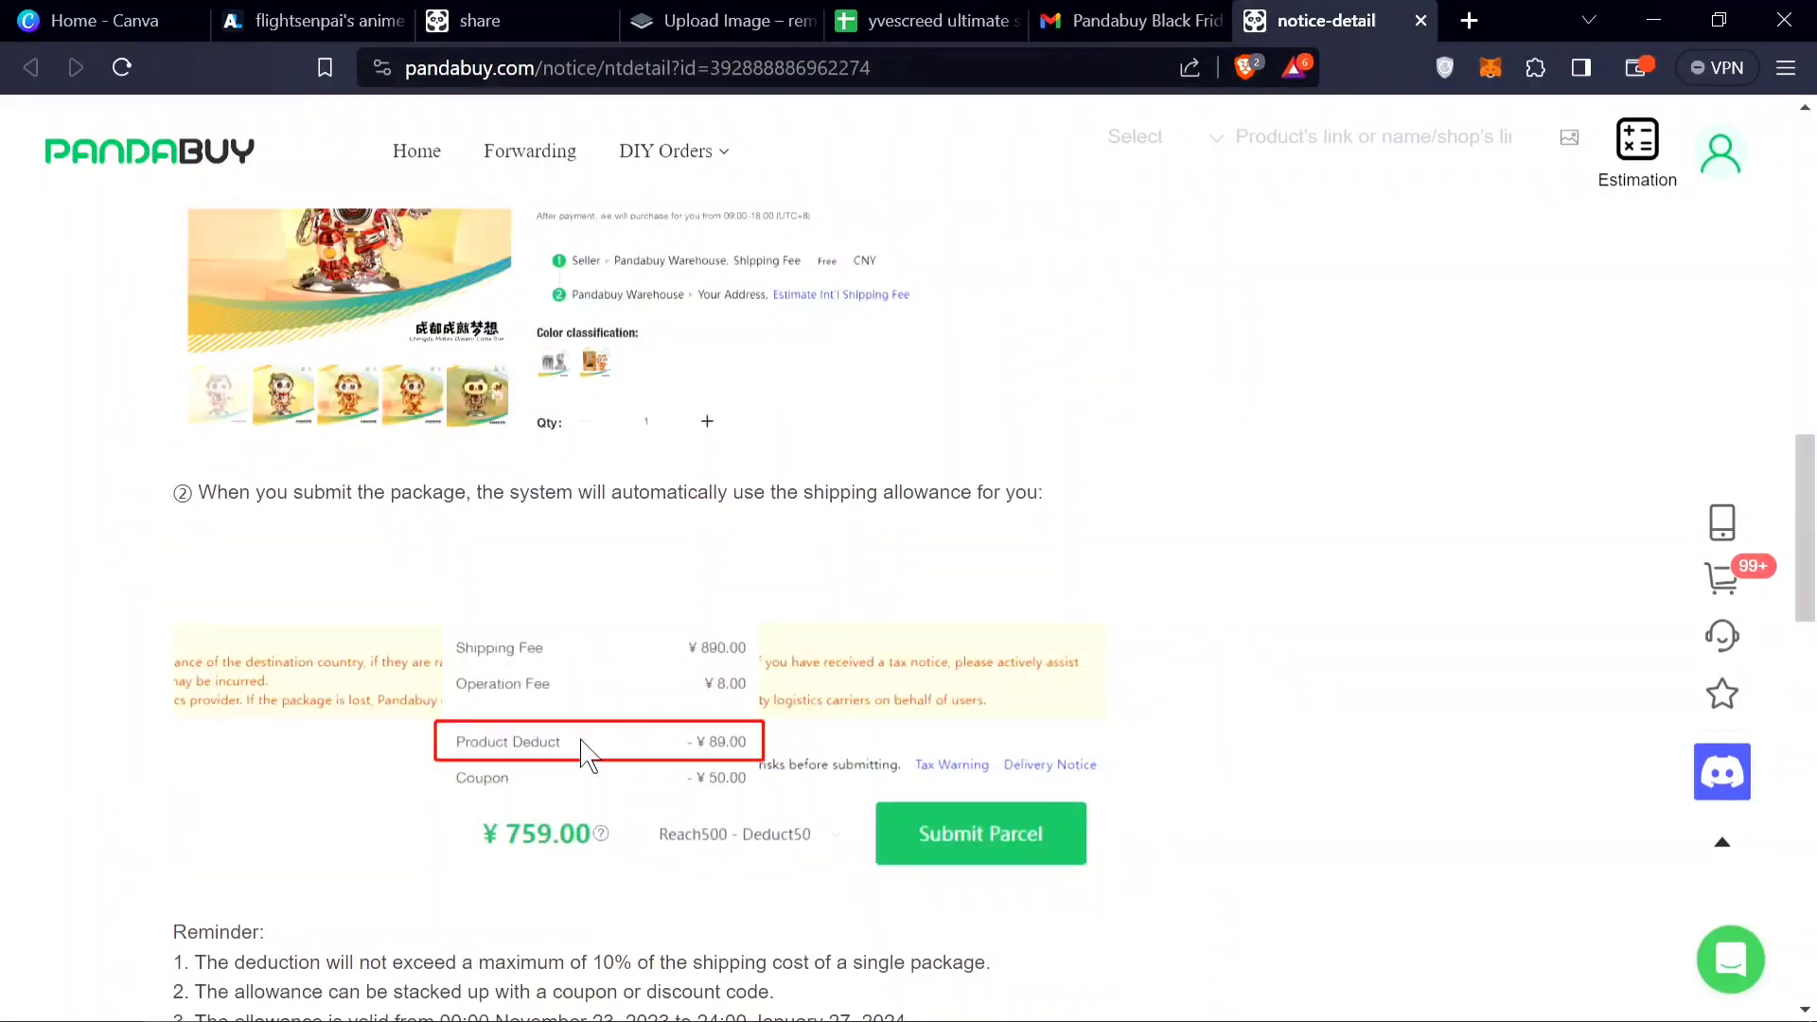
pyautogui.scroll(-3)
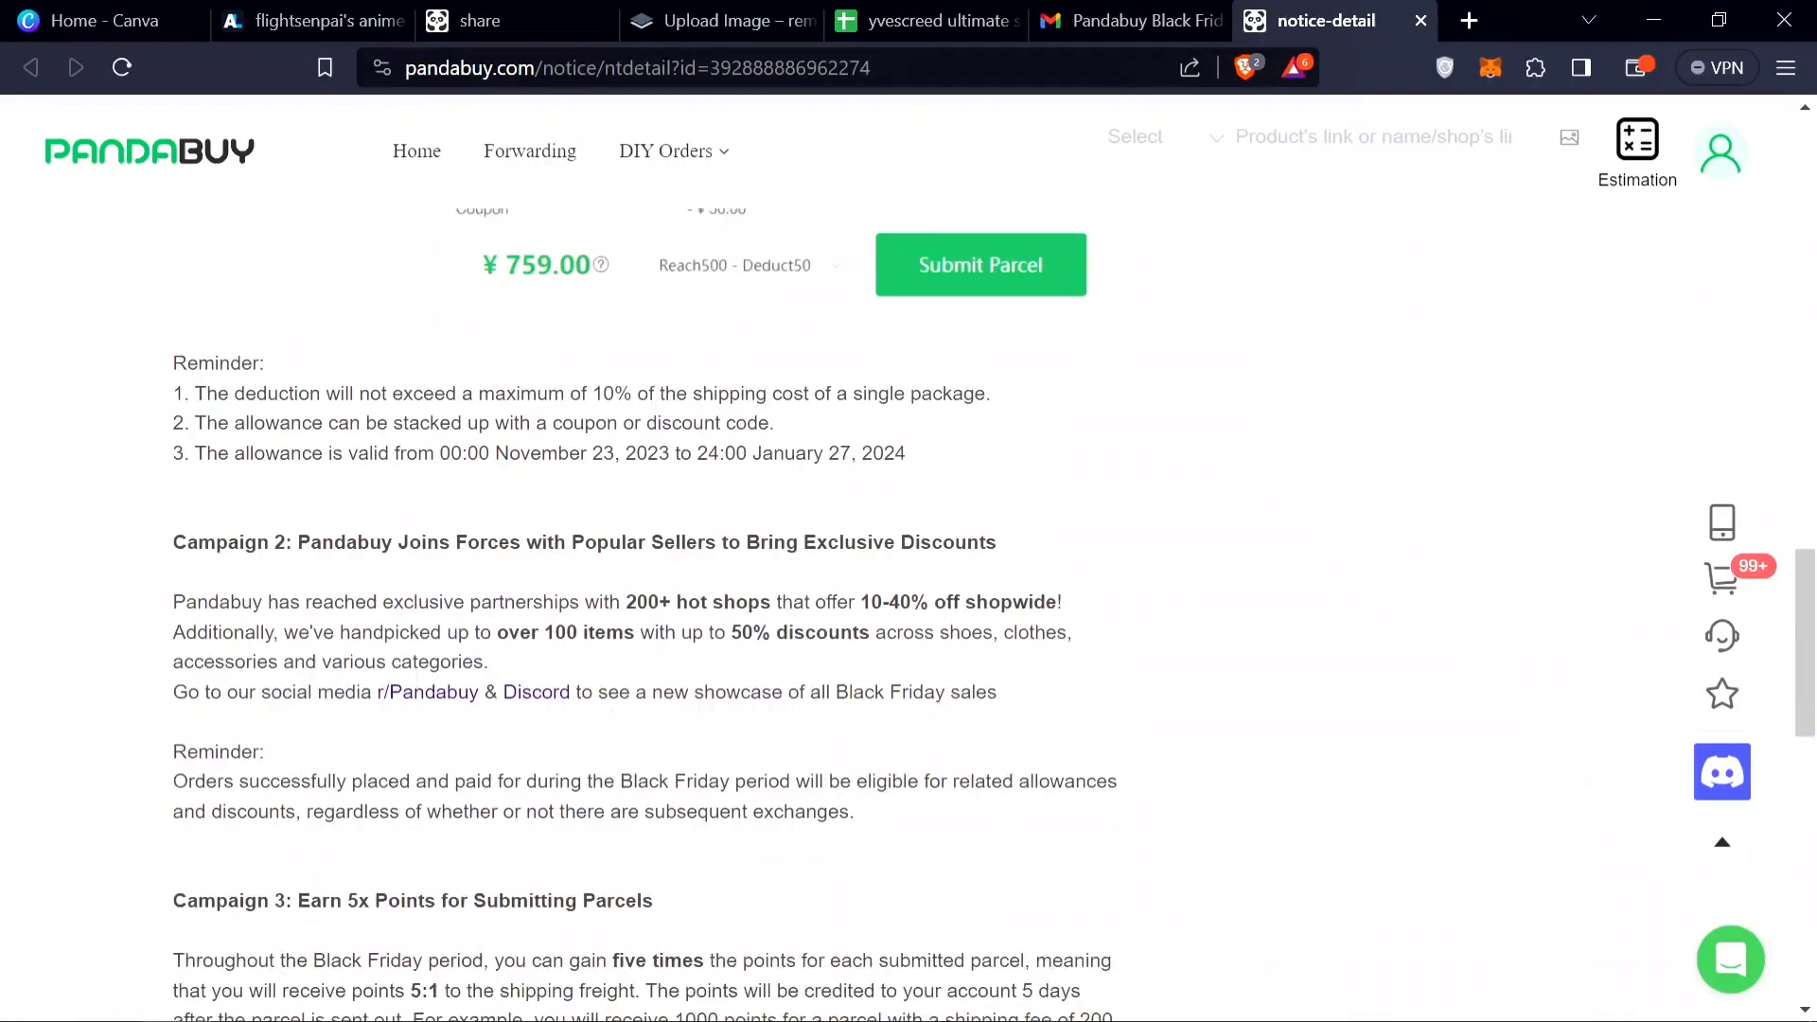
pyautogui.scroll(-3)
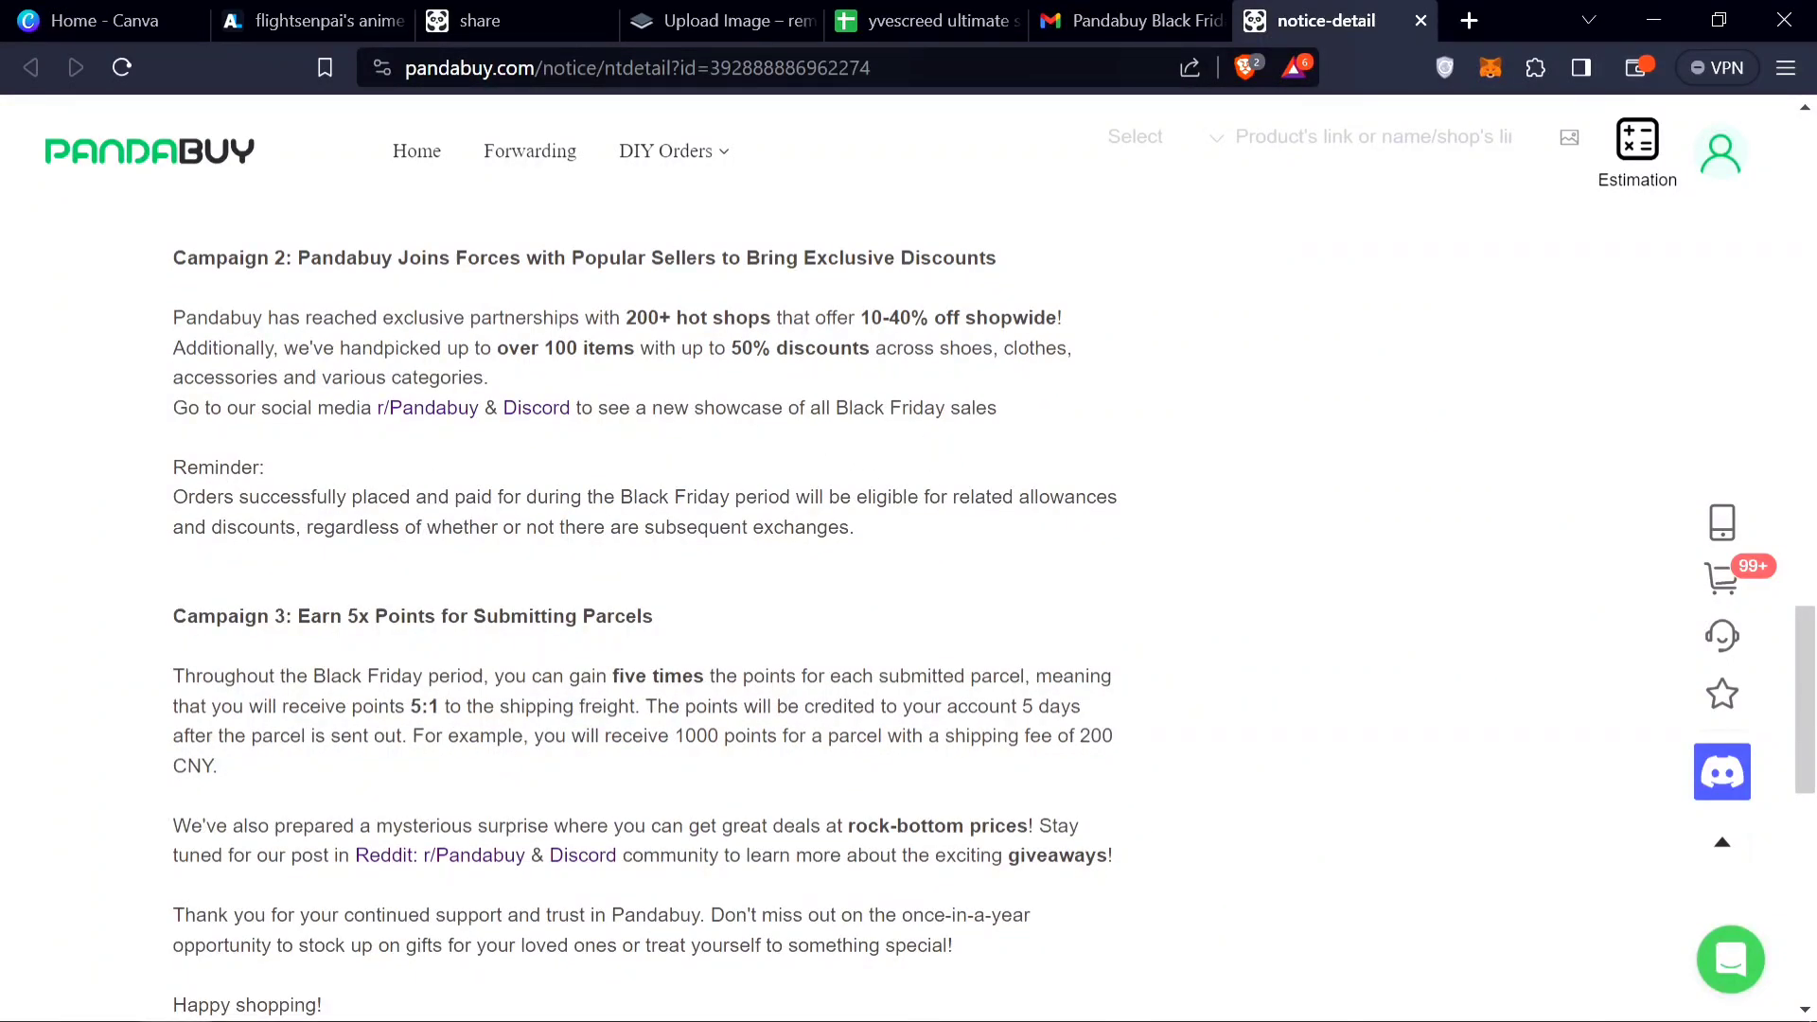
# Scroll to the bottom of the notice to the Pandabuy Team signature
pyautogui.scroll(-3)
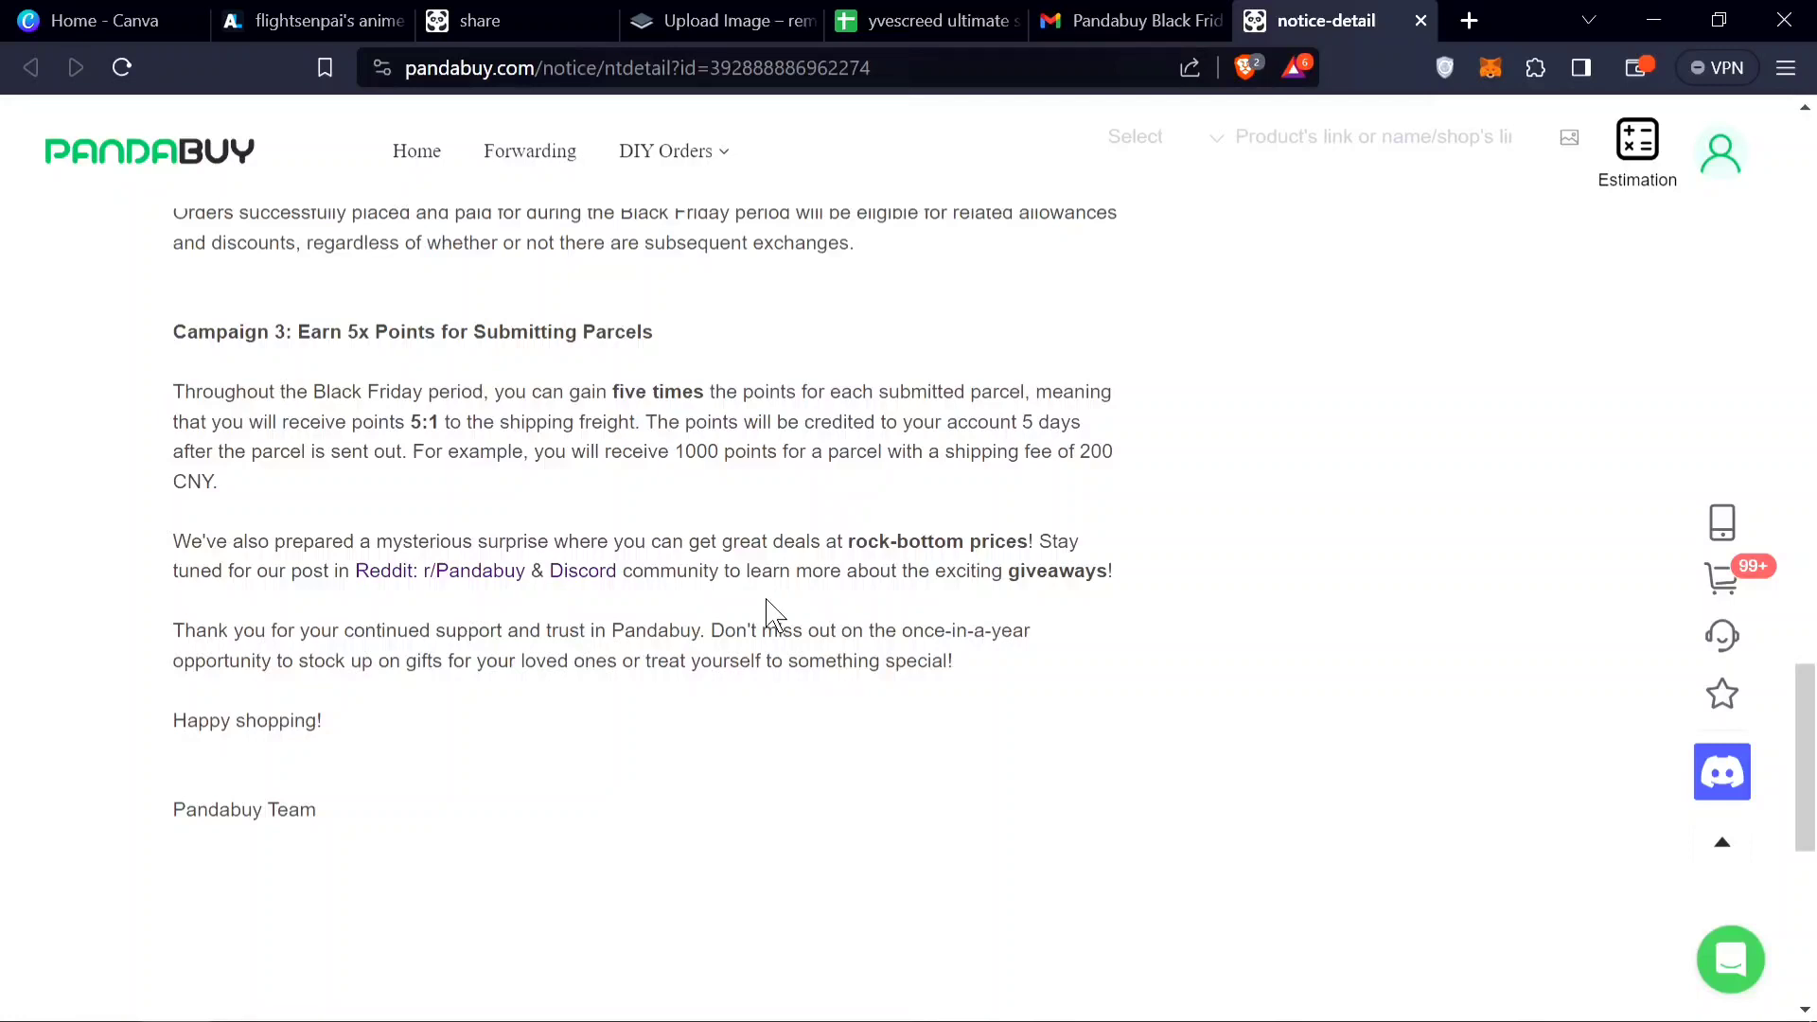
pyautogui.moveTo(742, 626)
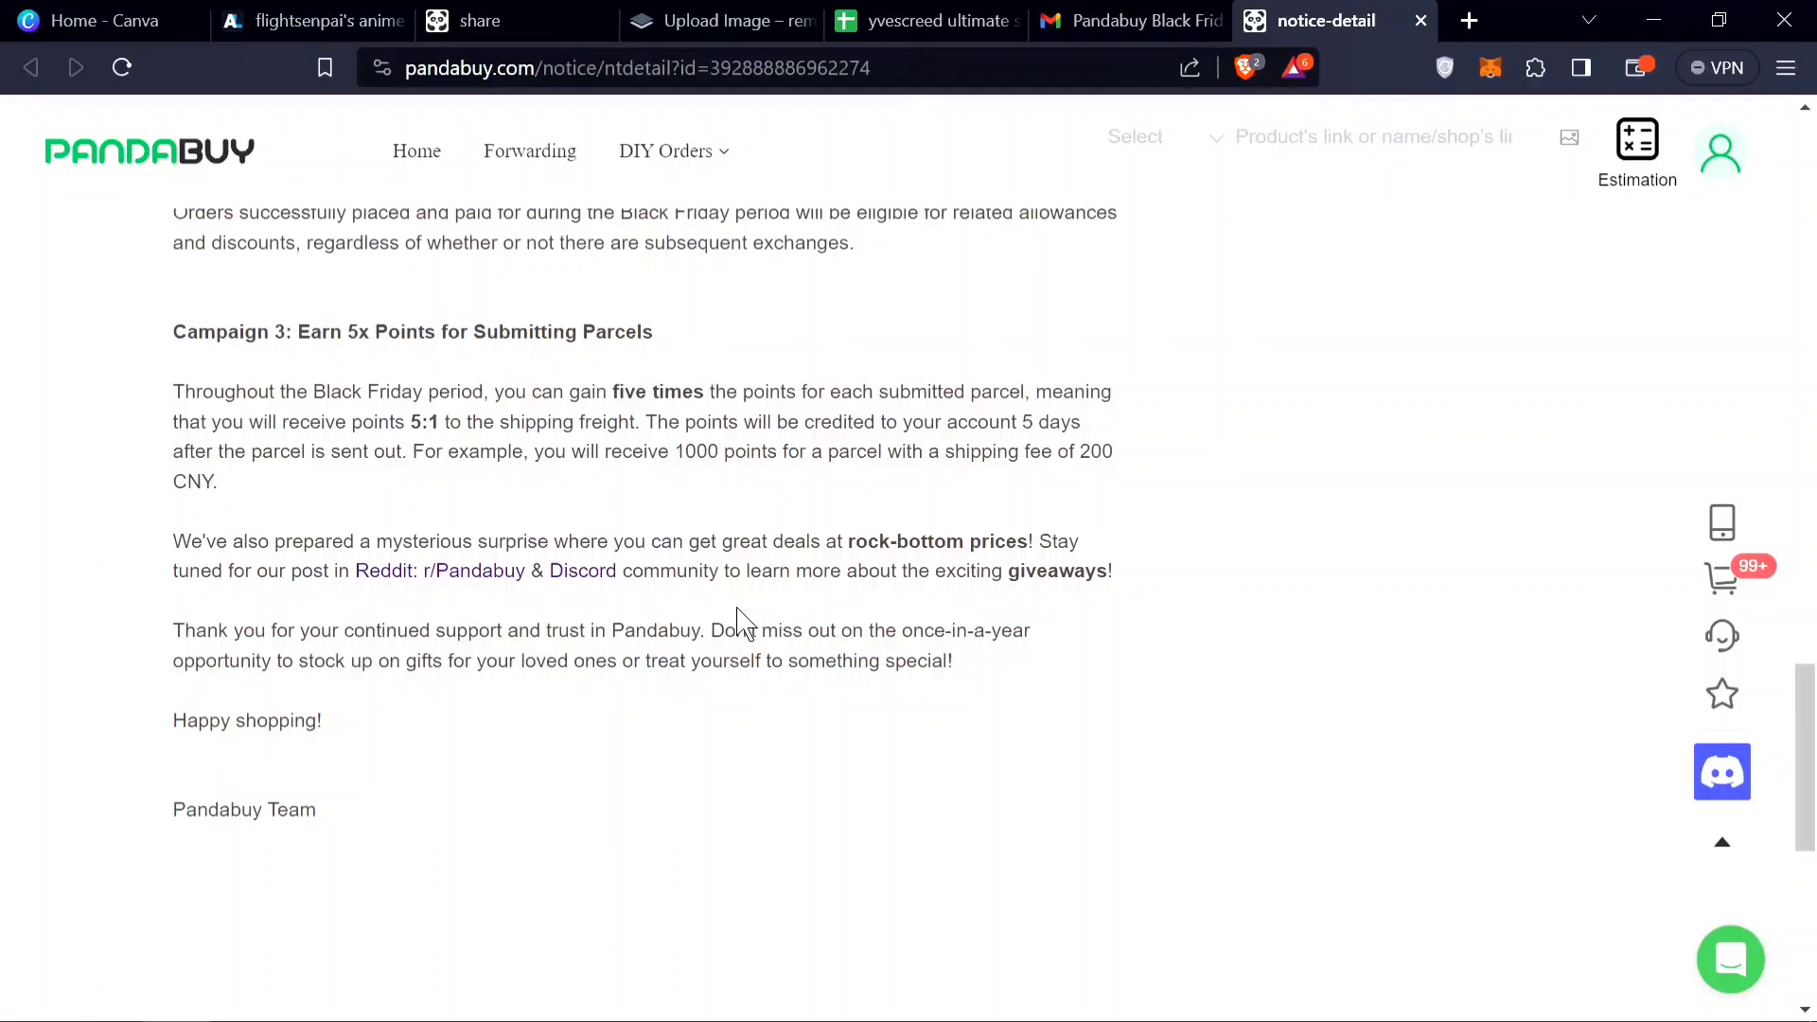
pyautogui.moveTo(742, 626)
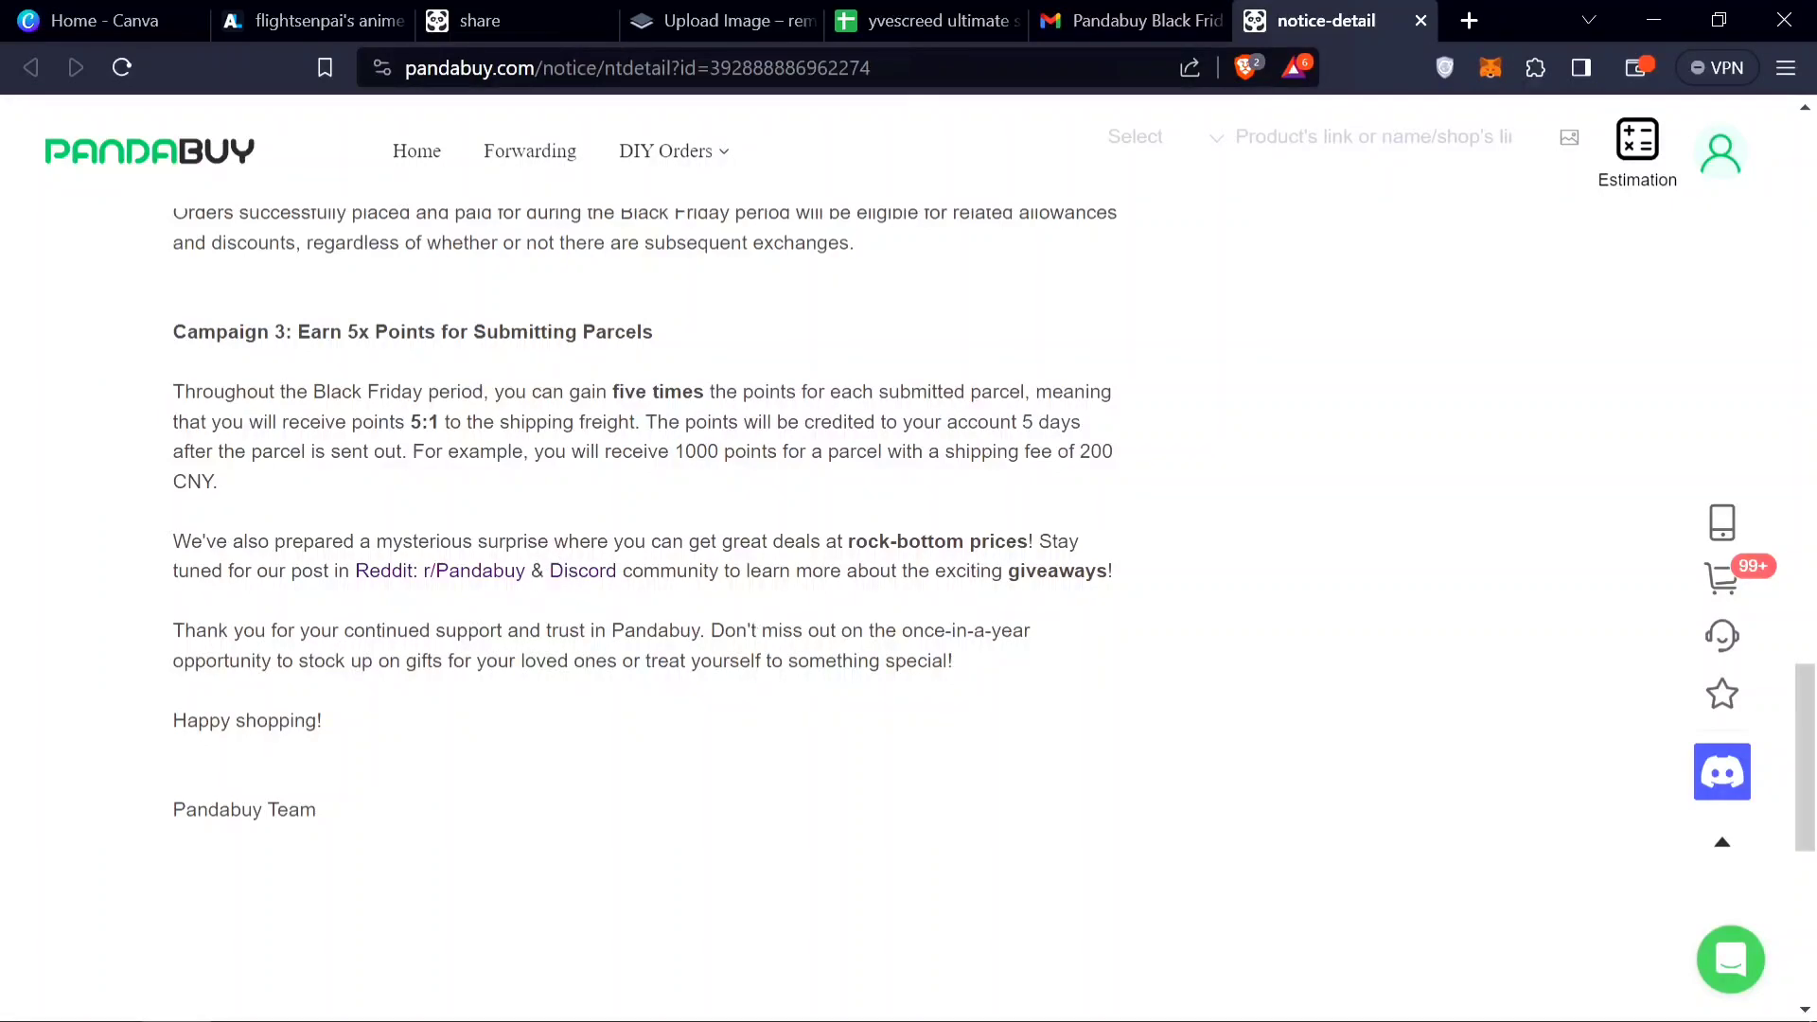